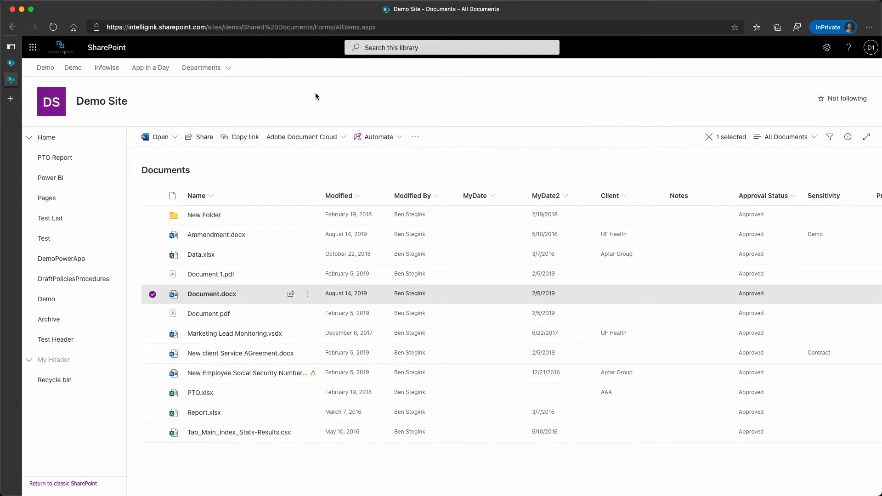
pyautogui.moveTo(291, 392)
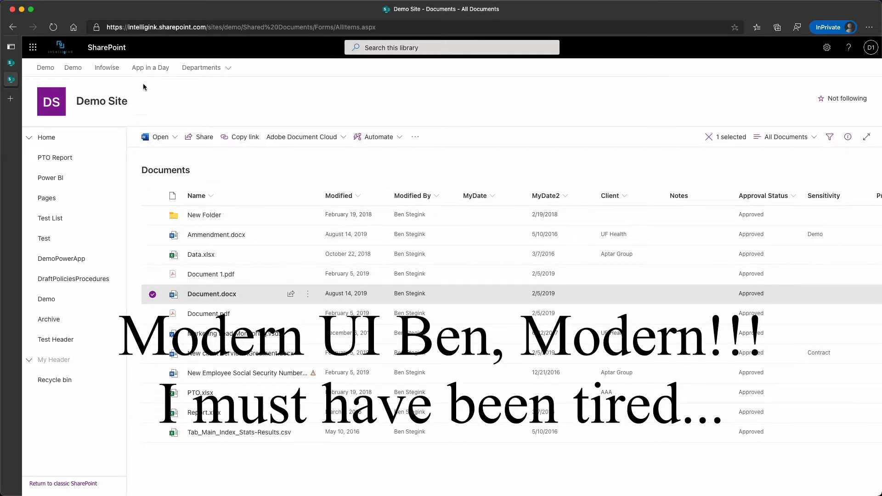
# Toggle between the Demo Site Documents and Permission Levels windows, ending on Permission Levels.
pyautogui.click(292, 5)
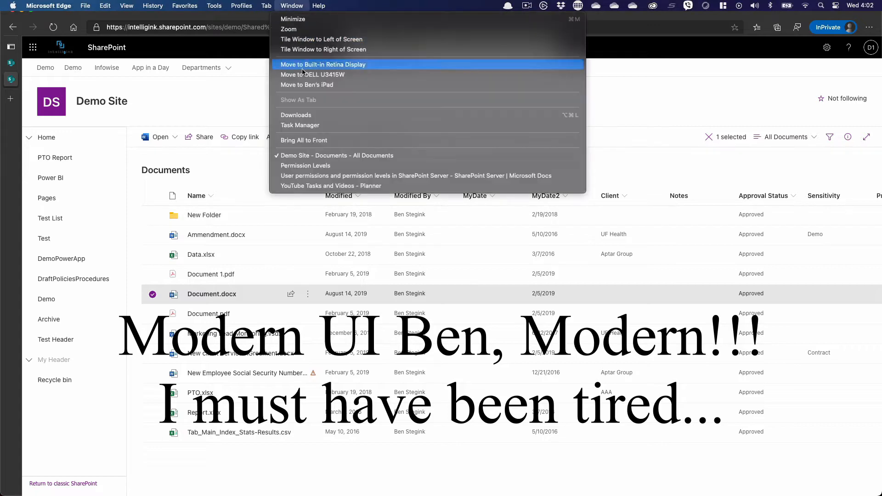
pyautogui.click(306, 166)
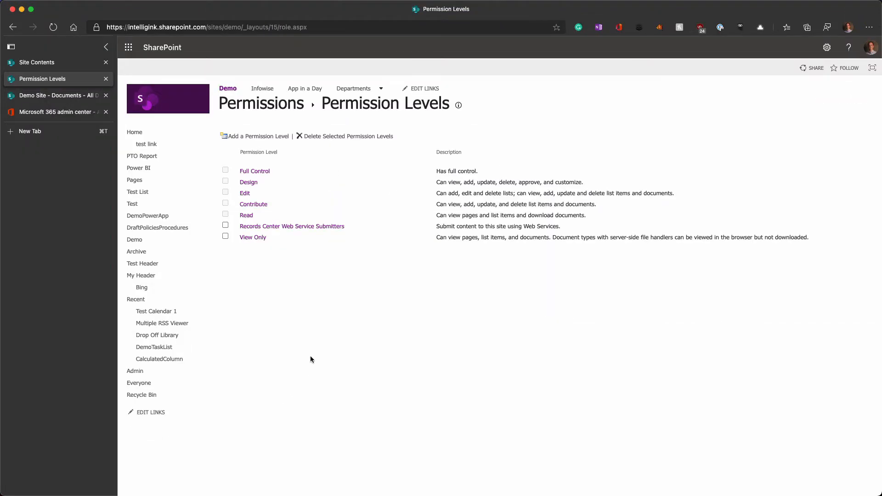
pyautogui.moveTo(237, 81)
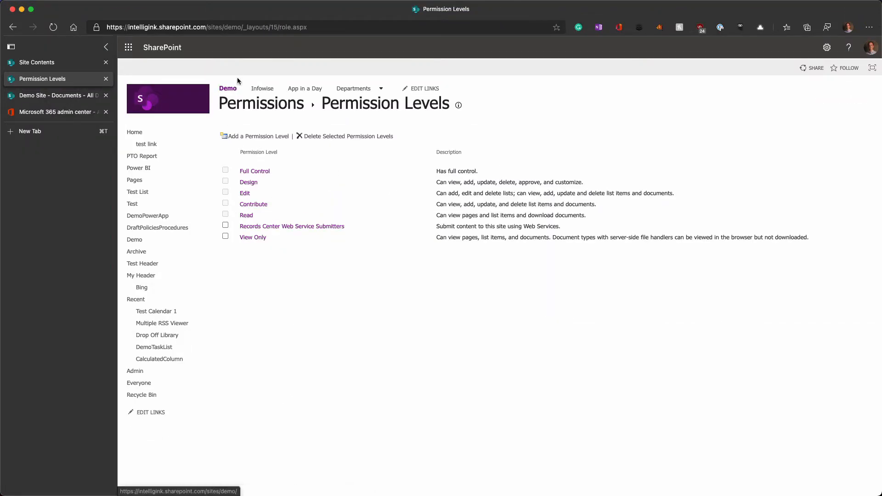
pyautogui.moveTo(228, 88)
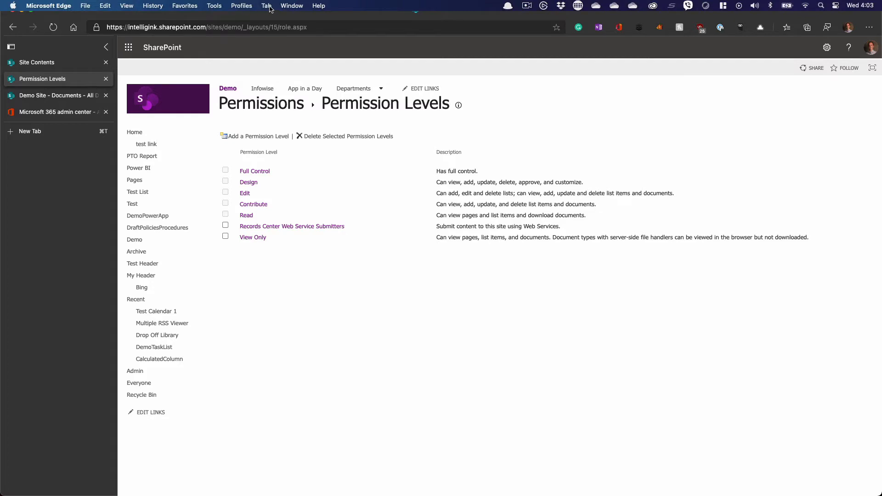
pyautogui.click(291, 6)
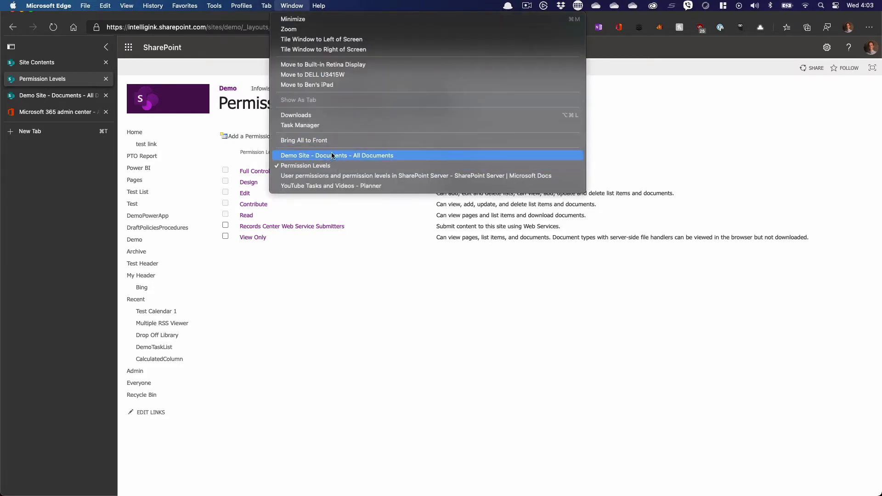
pyautogui.click(336, 156)
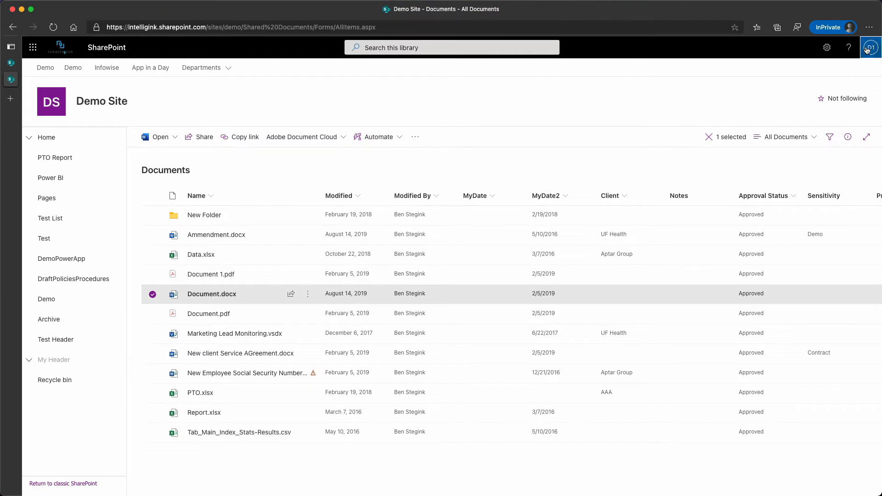
pyautogui.moveTo(217, 4)
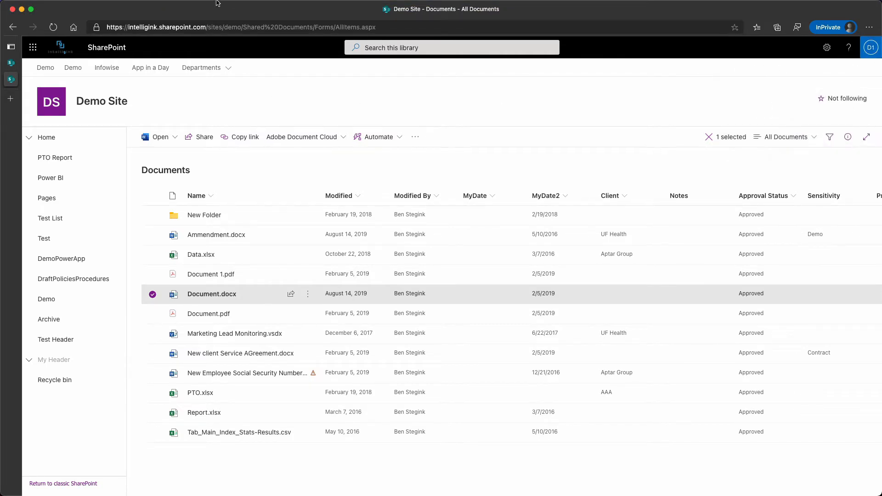
pyautogui.click(291, 6)
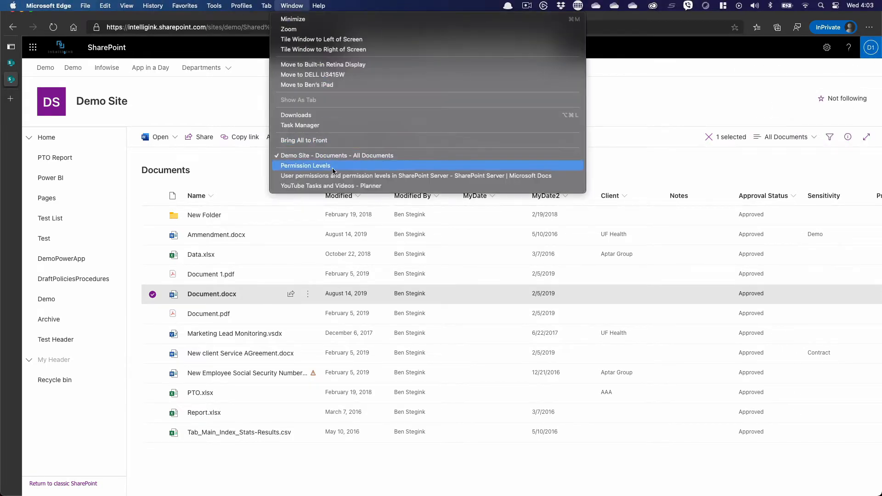
pyautogui.click(305, 165)
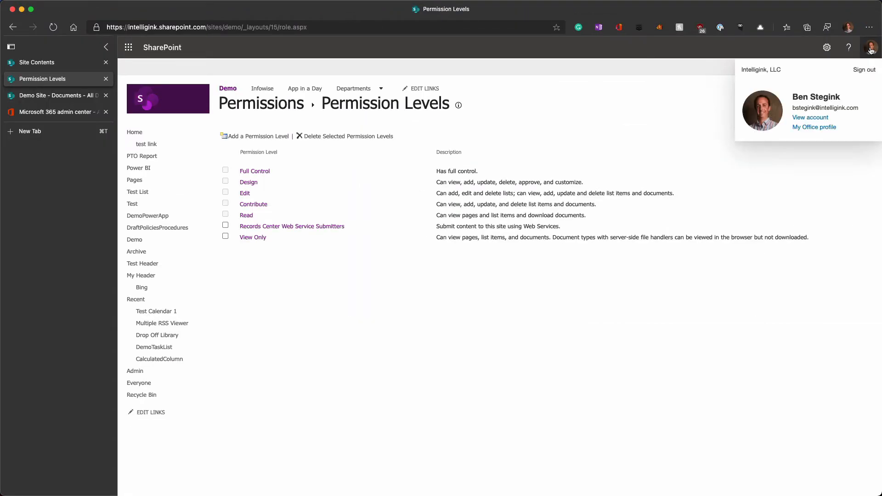
pyautogui.click(360, 356)
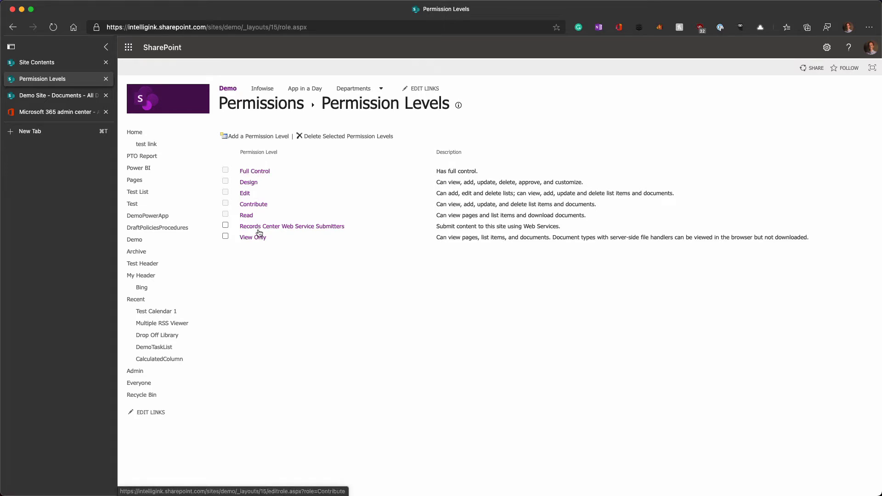
pyautogui.moveTo(278, 250)
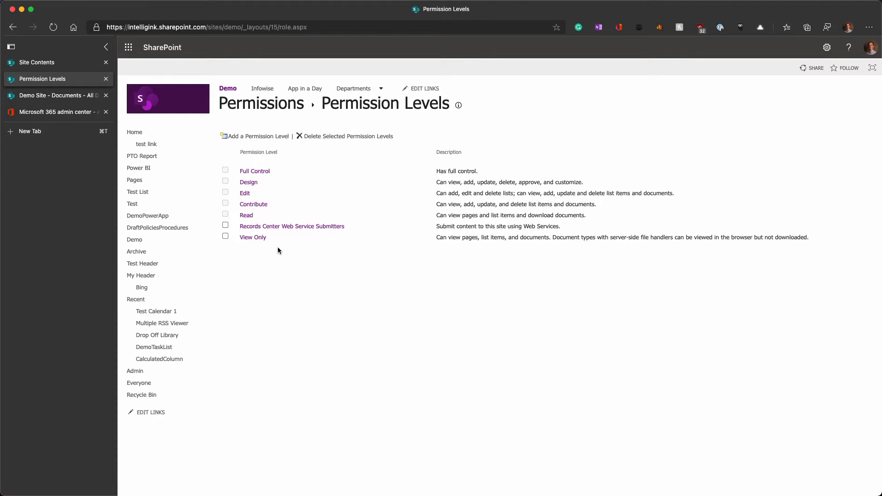
pyautogui.moveTo(286, 243)
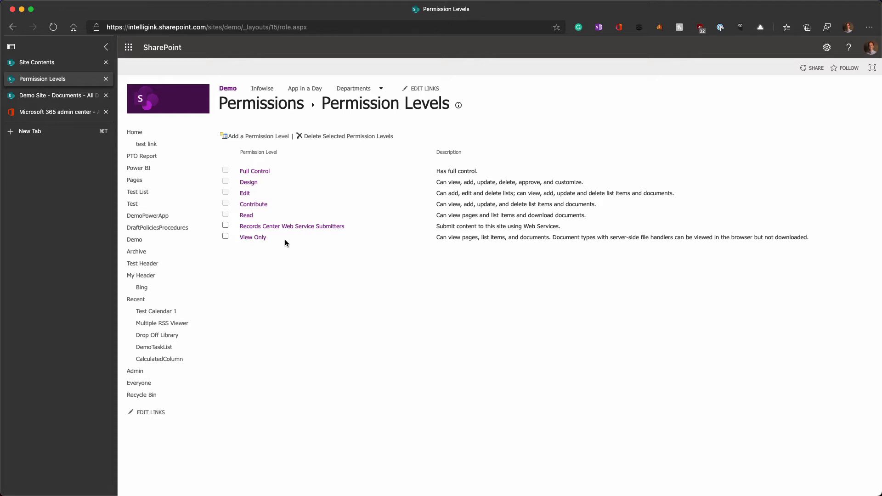
pyautogui.moveTo(288, 254)
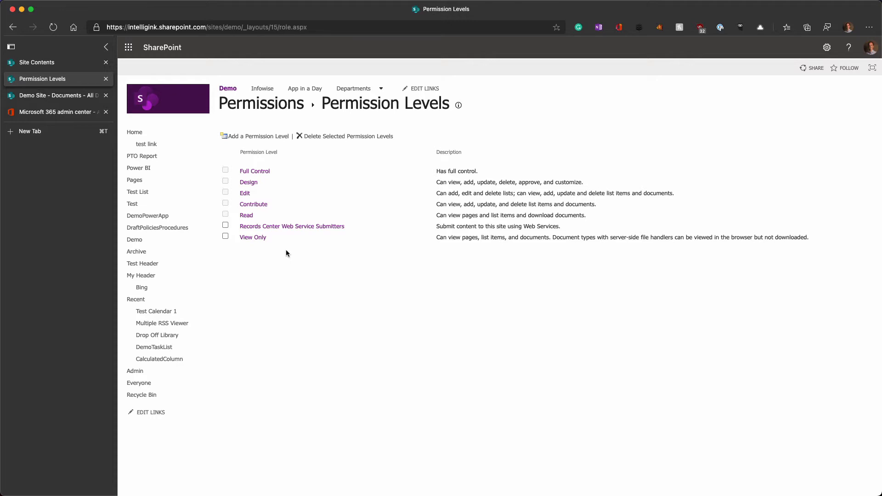
pyautogui.moveTo(298, 257)
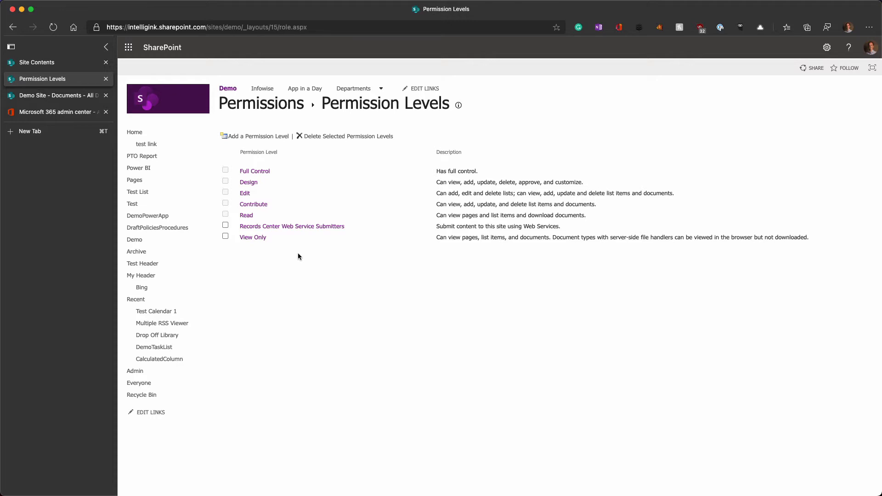
pyautogui.moveTo(291, 226)
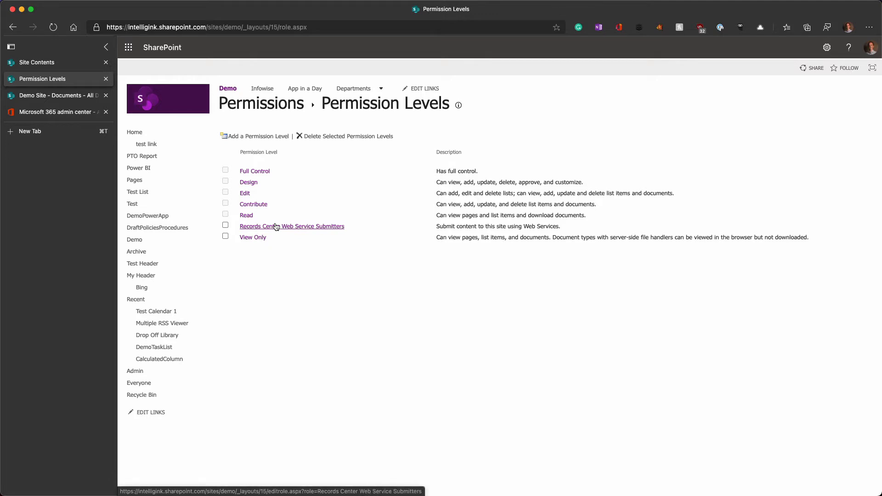
pyautogui.moveTo(299, 265)
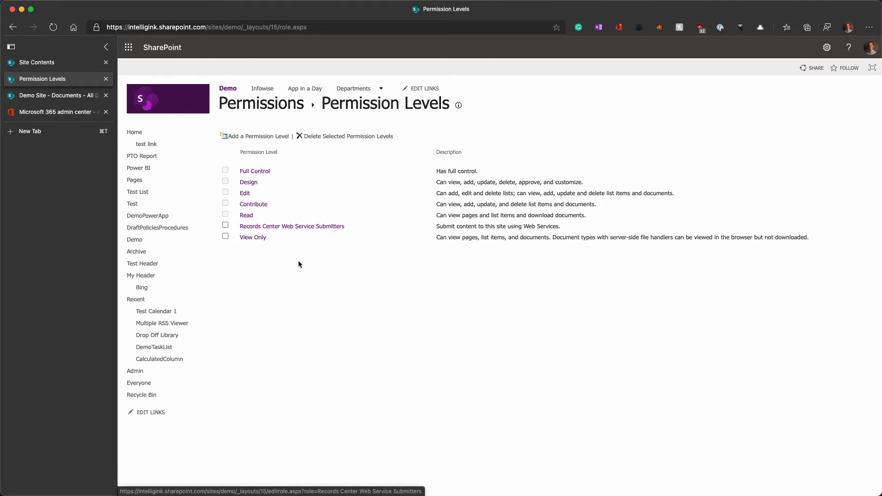
pyautogui.moveTo(476, 216)
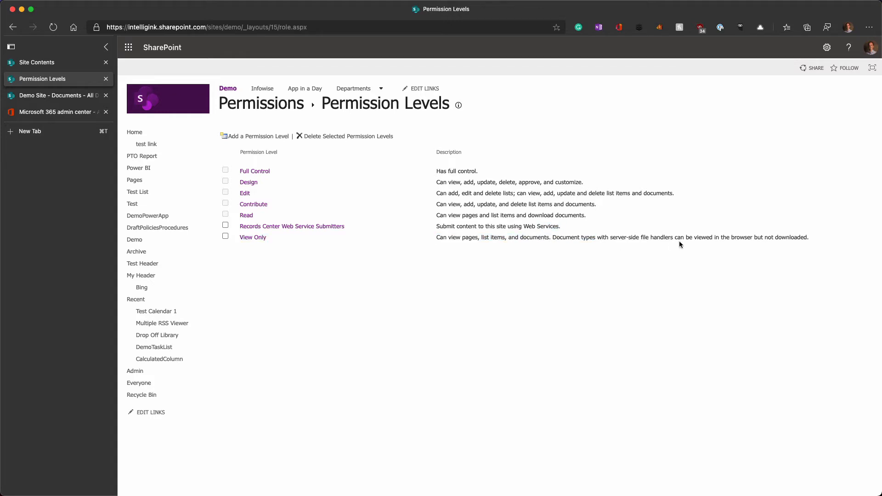
pyautogui.doubleClick(569, 237)
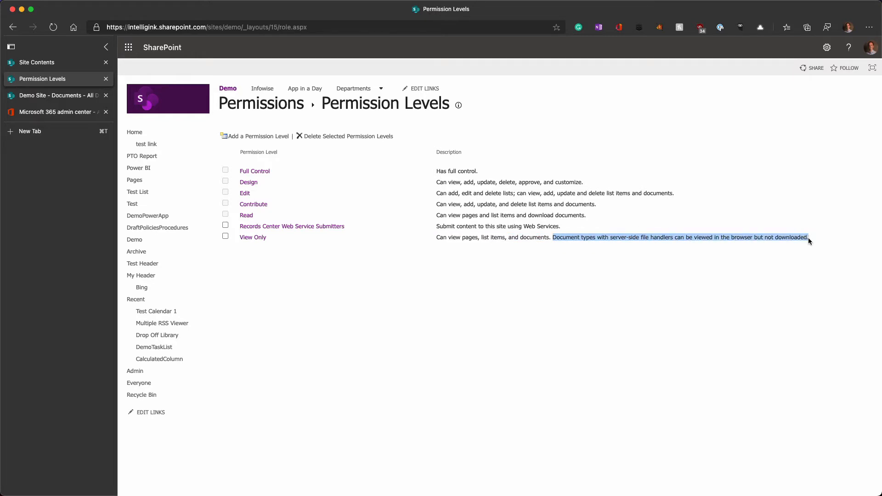
pyautogui.moveTo(750, 236)
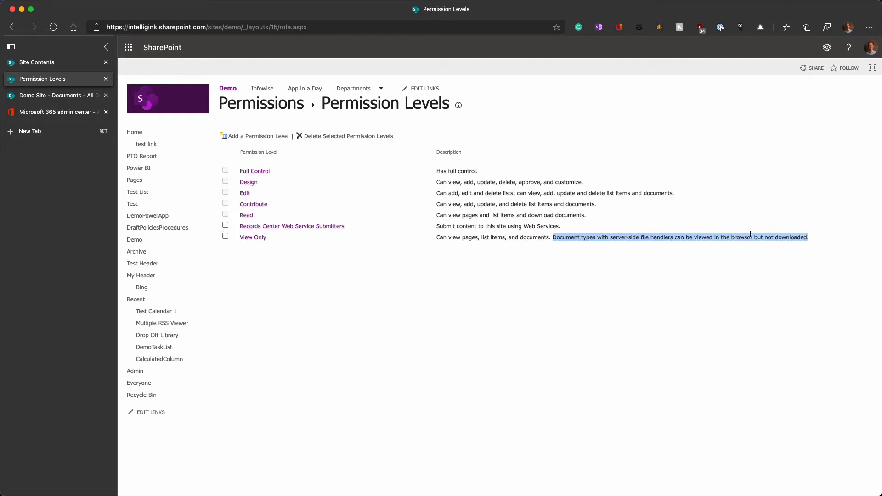
pyautogui.moveTo(235, 243)
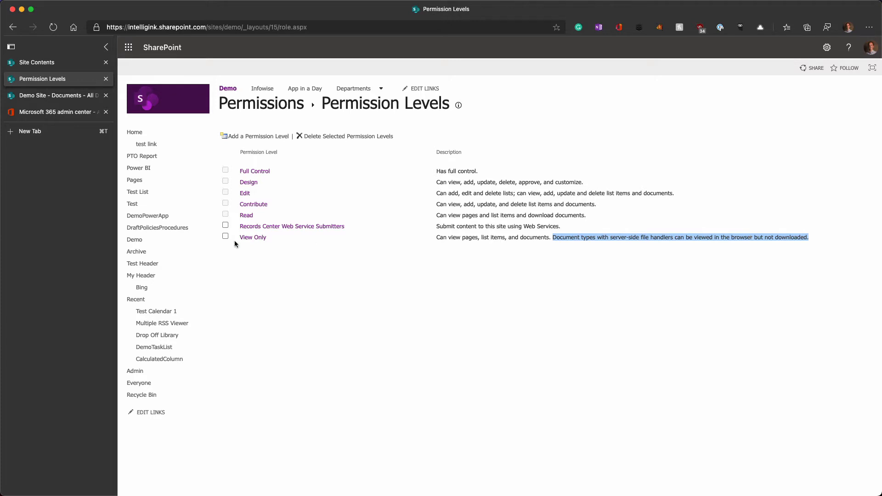
pyautogui.moveTo(220, 206)
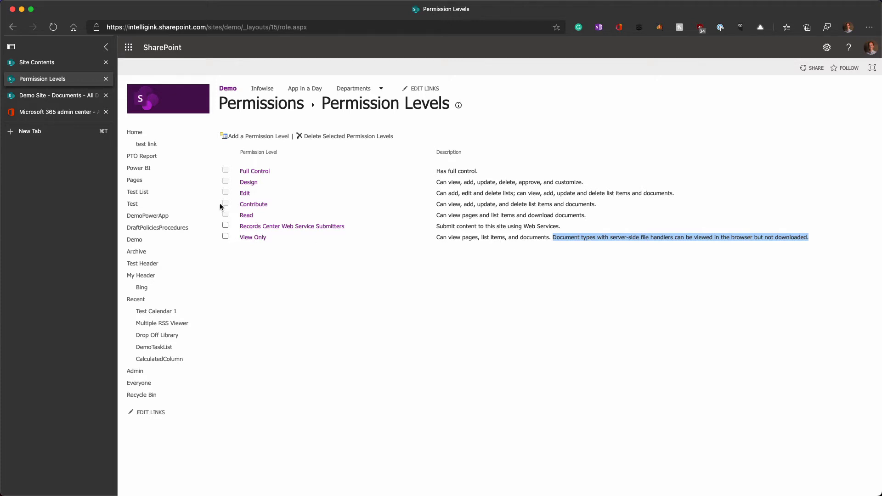
pyautogui.moveTo(253, 237)
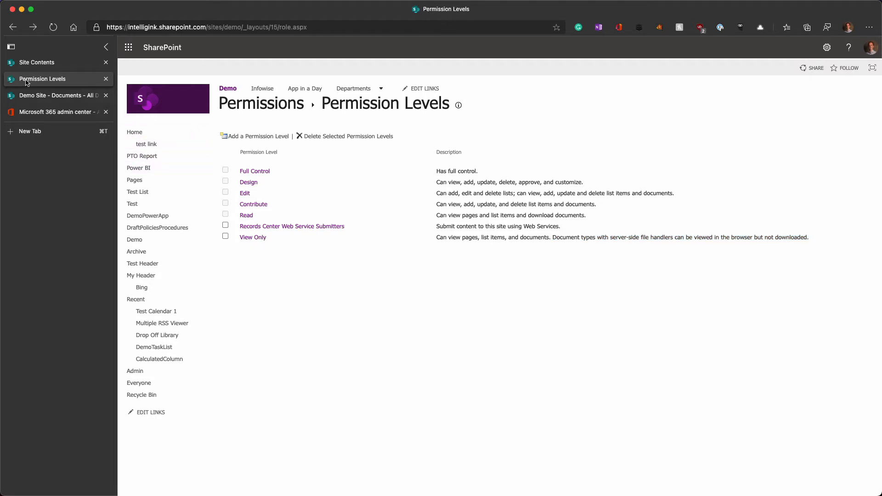
# Leave Document Library Settings and bring up the Demo Site Documents library in the InPrivate window.
pyautogui.click(53, 96)
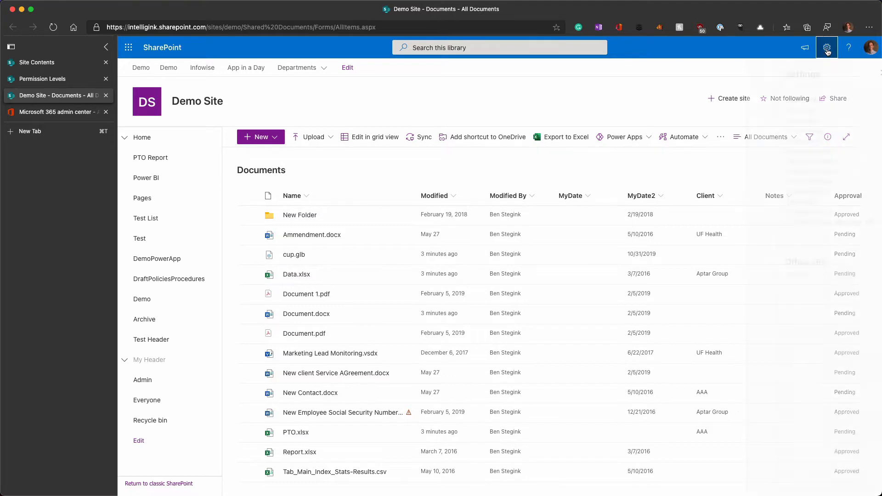
pyautogui.click(828, 47)
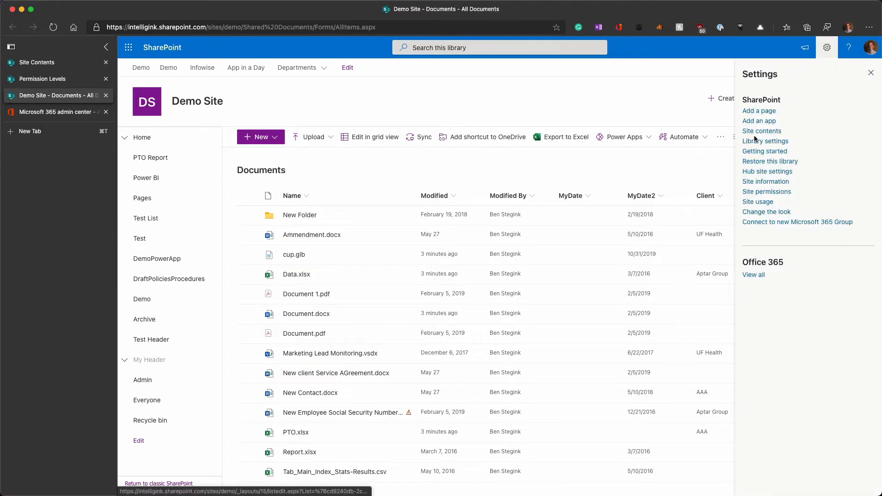
pyautogui.click(766, 140)
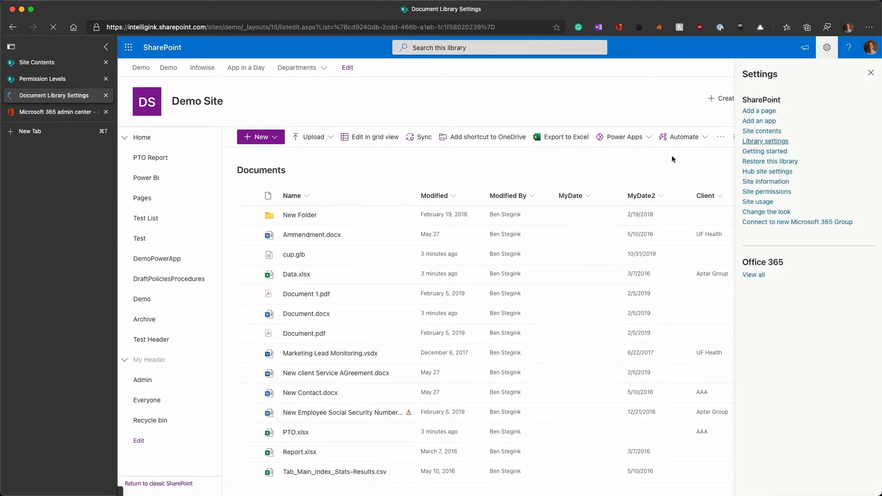
pyautogui.click(765, 141)
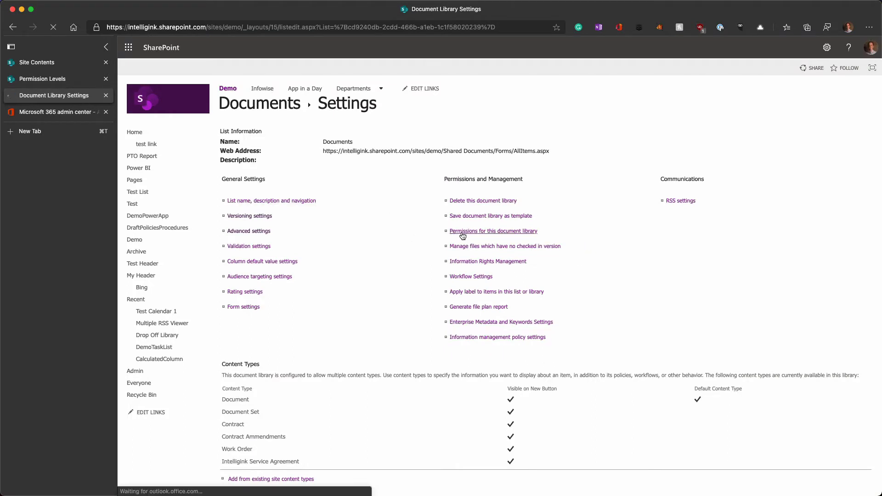
pyautogui.click(493, 231)
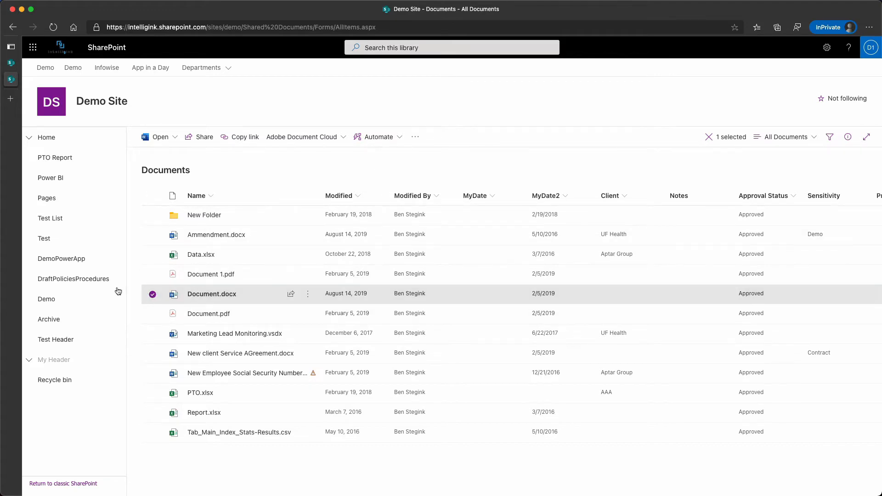
# Check that Document.docx's actions menu has no Download, then open it in Word for the web.
pyautogui.click(415, 137)
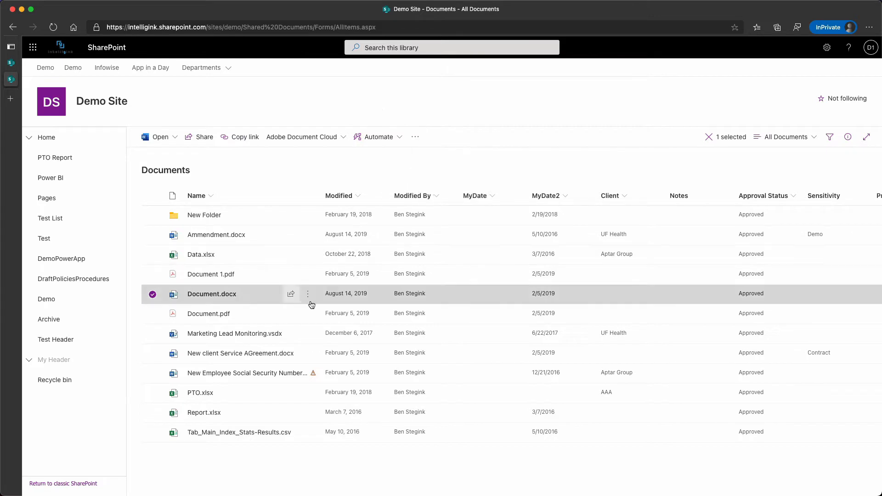
pyautogui.click(308, 293)
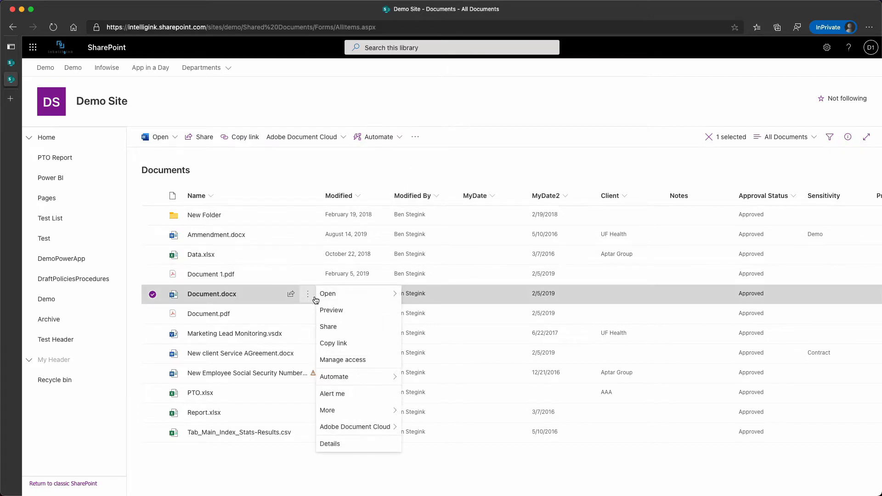
pyautogui.moveTo(349, 326)
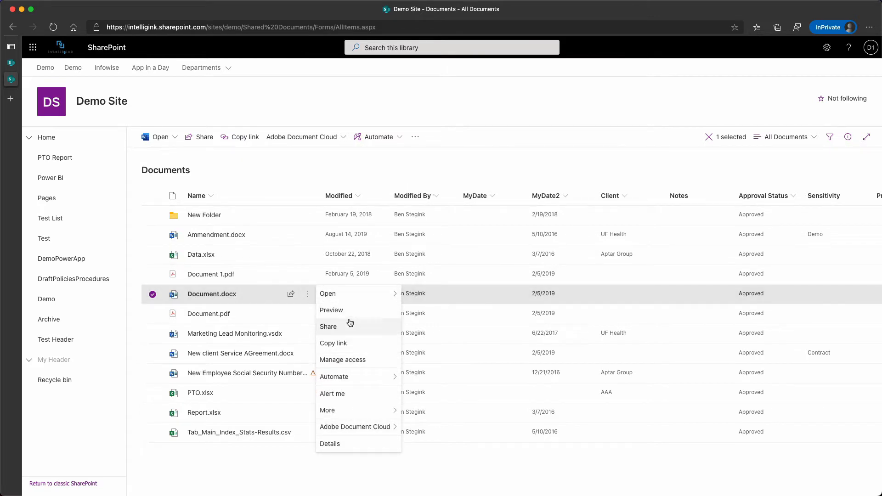
pyautogui.moveTo(276, 319)
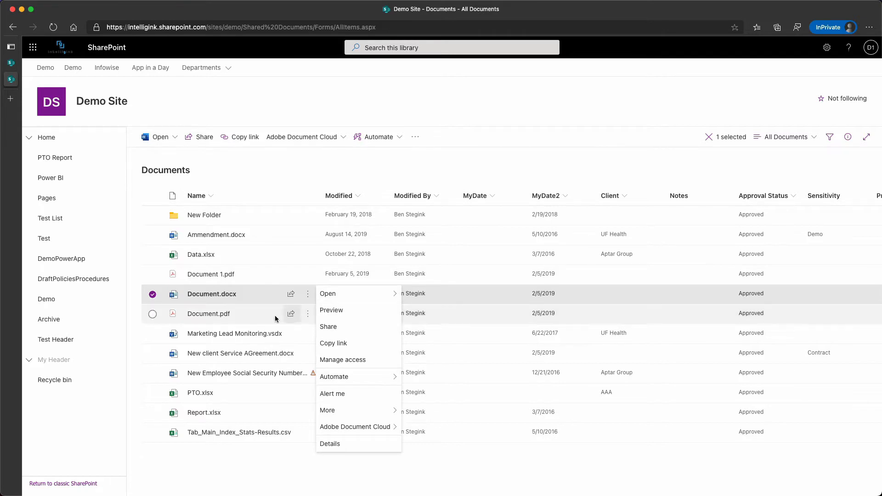
pyautogui.click(328, 293)
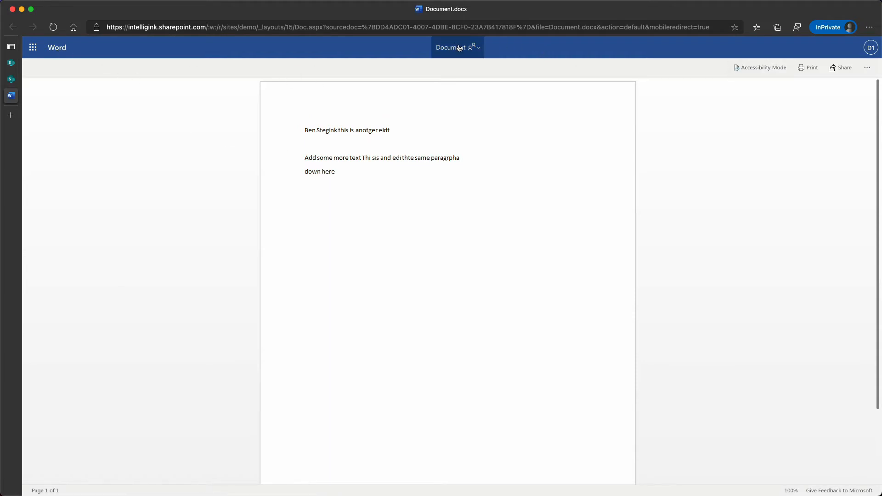
# Show the document's storage location and return via the Shared Documents breadcrumb.
pyautogui.click(456, 48)
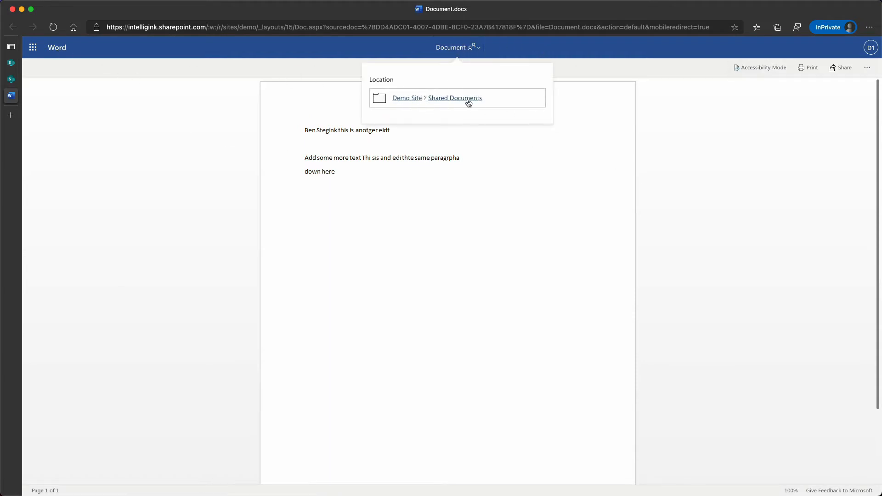
pyautogui.click(454, 97)
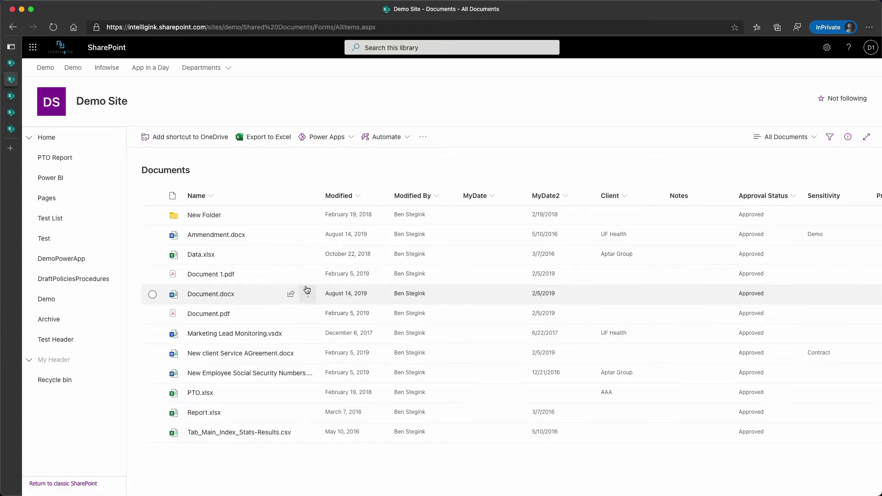
pyautogui.click(307, 274)
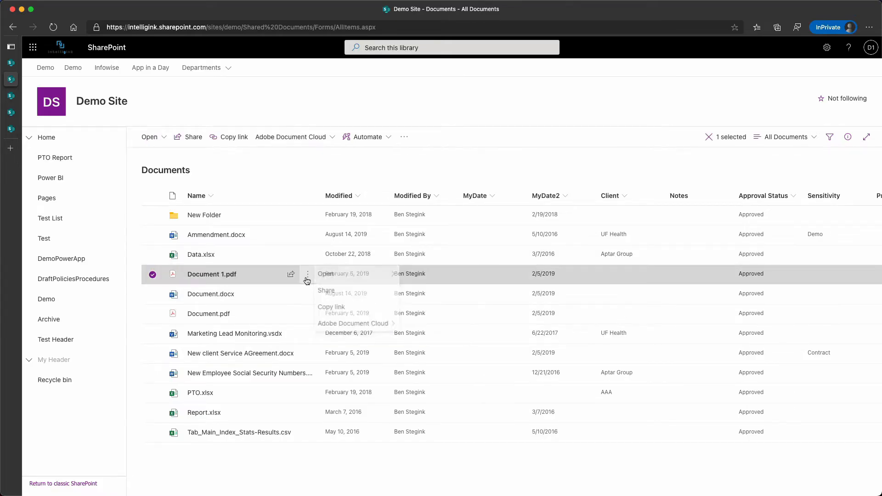
pyautogui.click(308, 274)
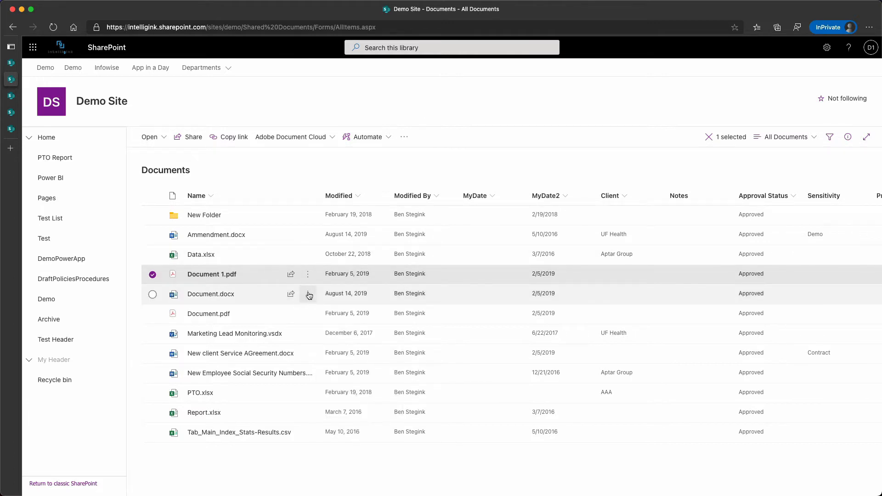
pyautogui.click(308, 294)
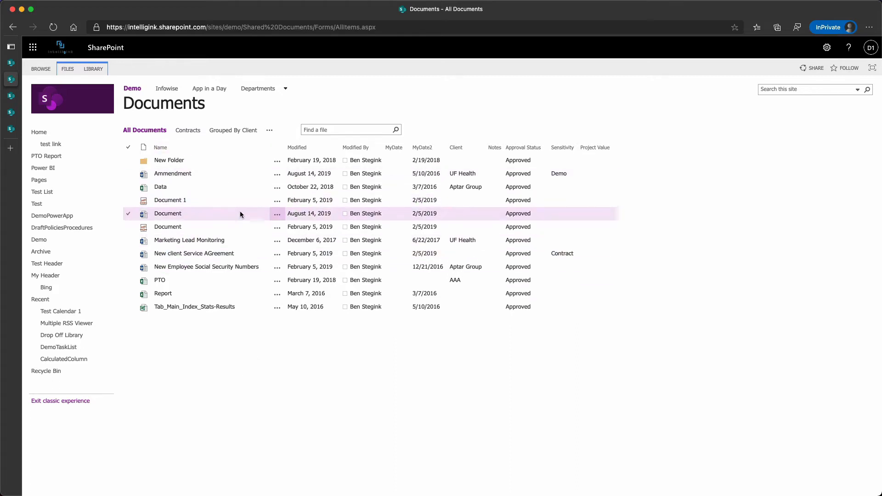
# Review Document.docx's classic details card and extra actions, confirming no download option, then close it.
pyautogui.click(276, 213)
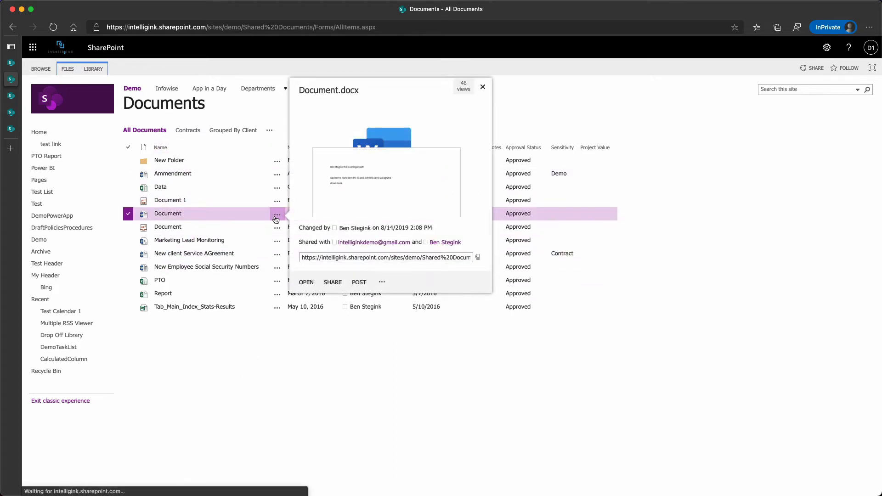
pyautogui.click(382, 282)
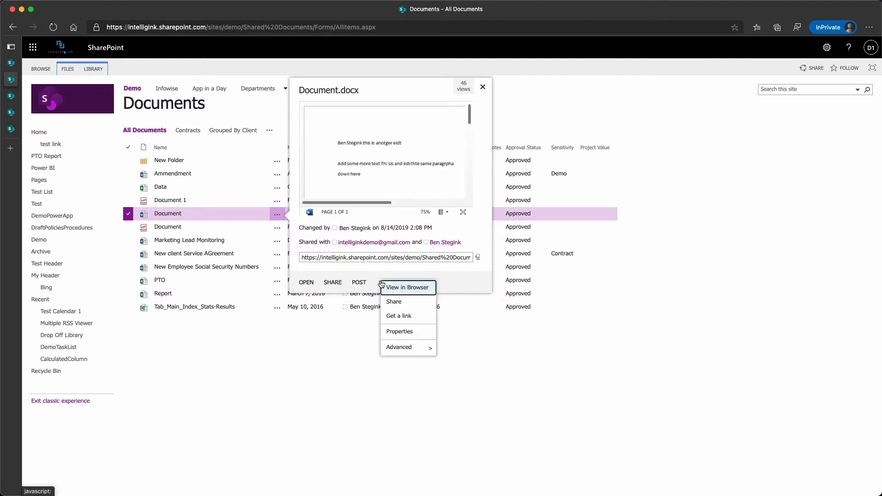
pyautogui.moveTo(399, 288)
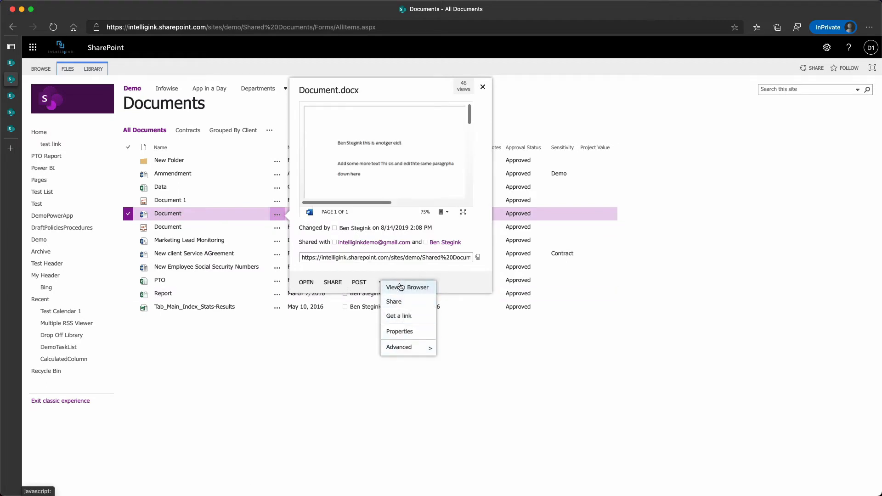
pyautogui.moveTo(399, 283)
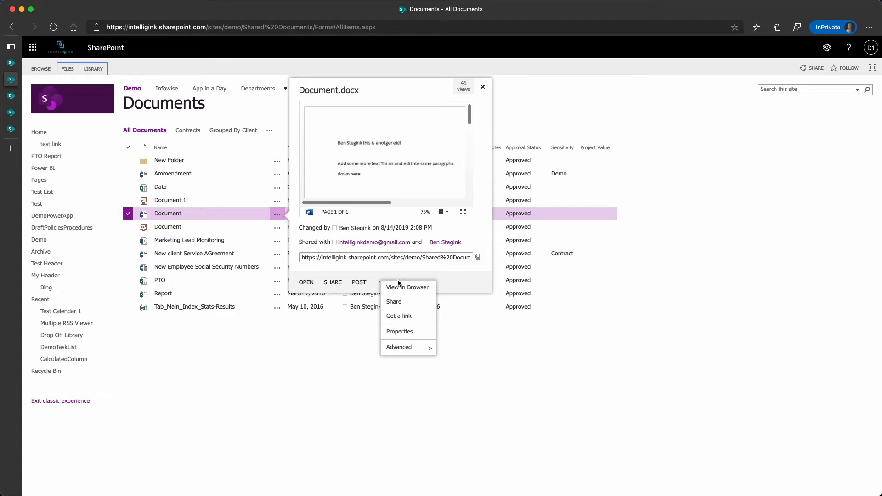
pyautogui.moveTo(388, 277)
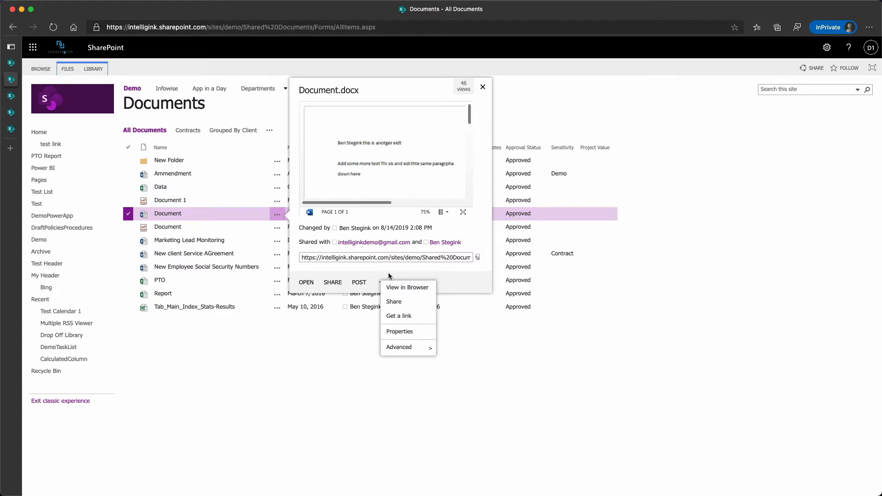
pyautogui.click(326, 361)
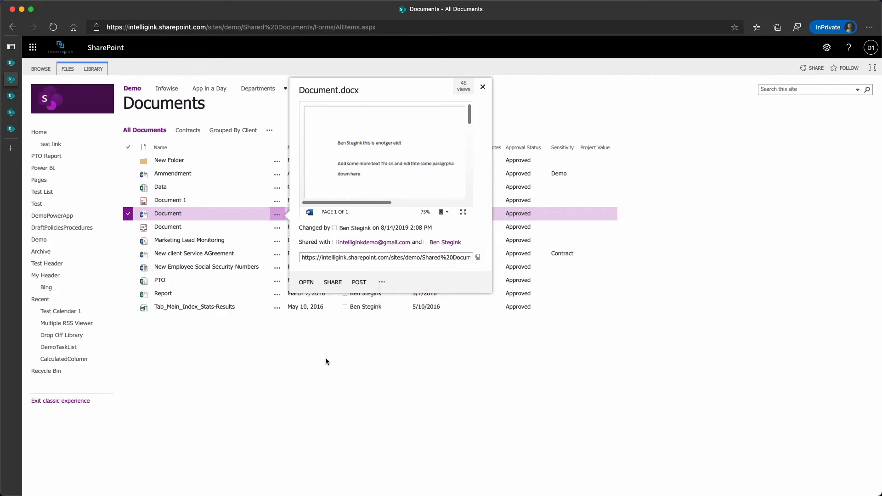
pyautogui.click(482, 86)
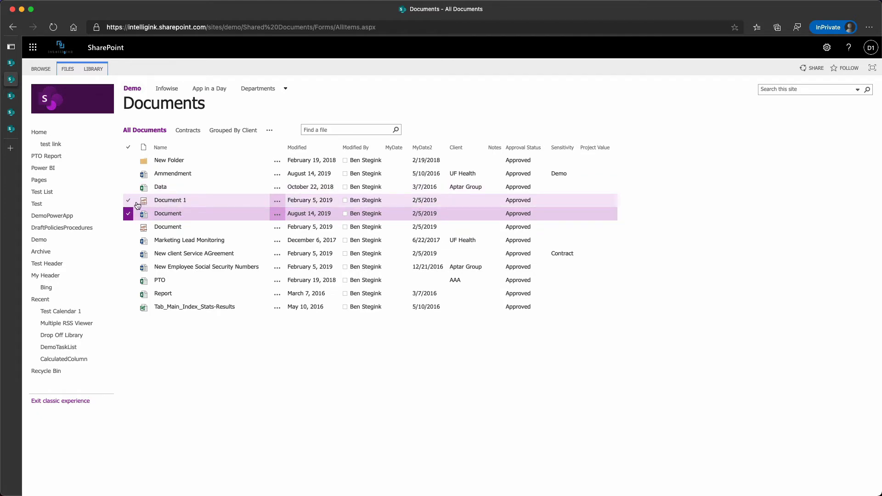
# Choose Download for Document 1.pdf from its classic details card menu.
pyautogui.click(128, 214)
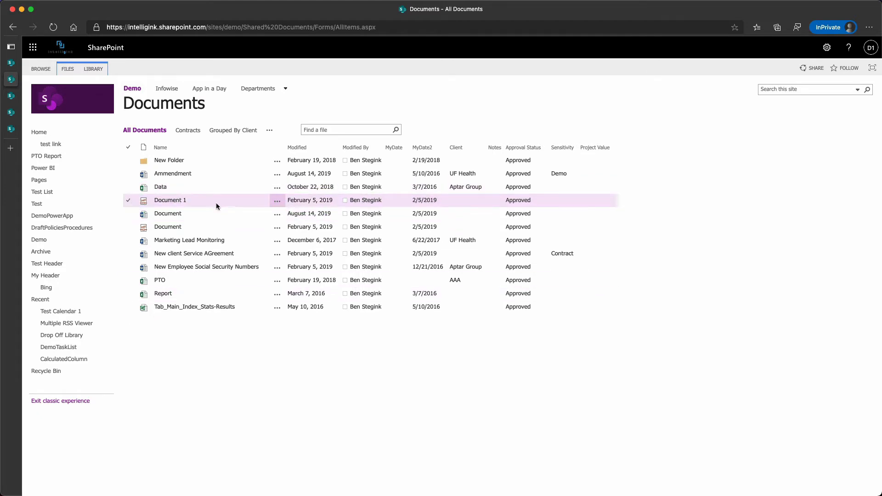
pyautogui.click(278, 202)
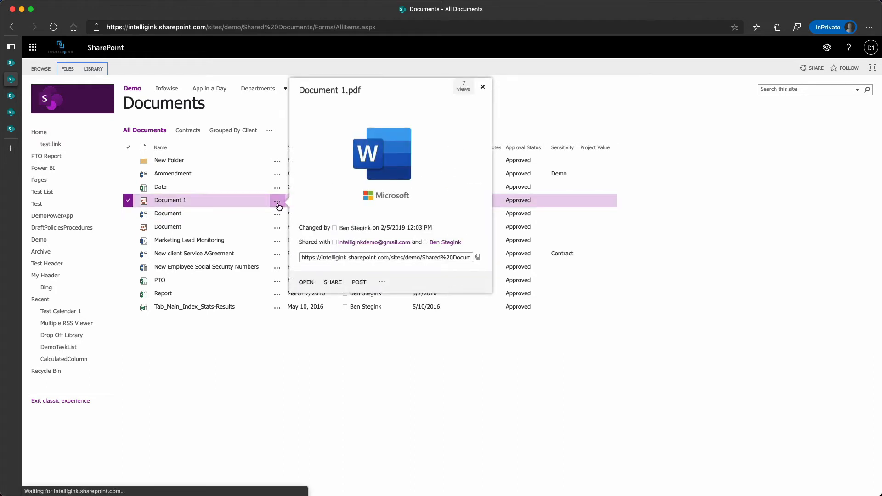
pyautogui.click(382, 282)
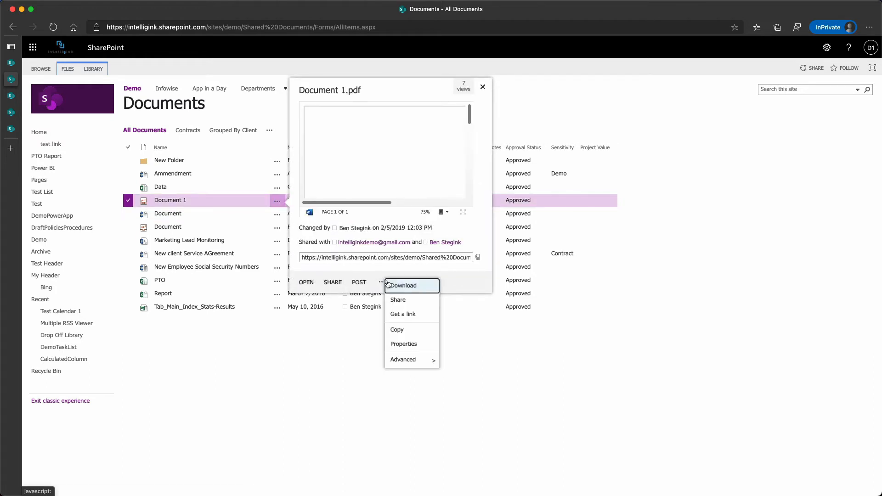
pyautogui.click(402, 285)
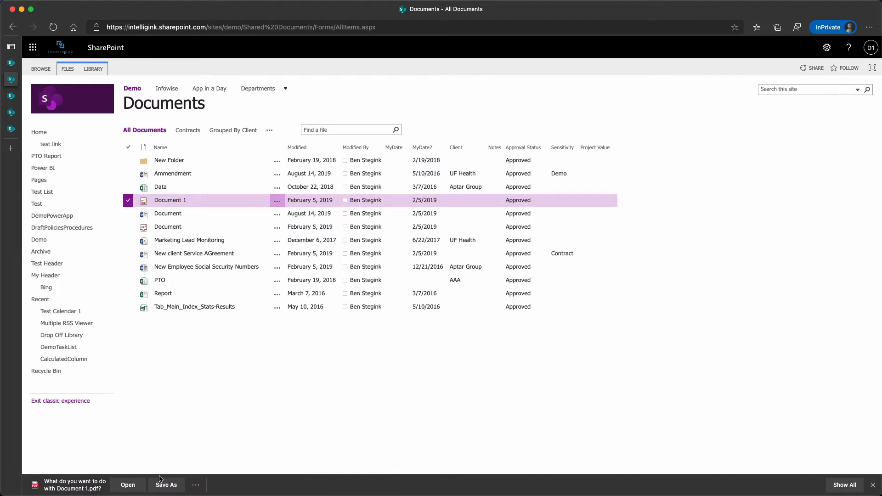
pyautogui.click(166, 485)
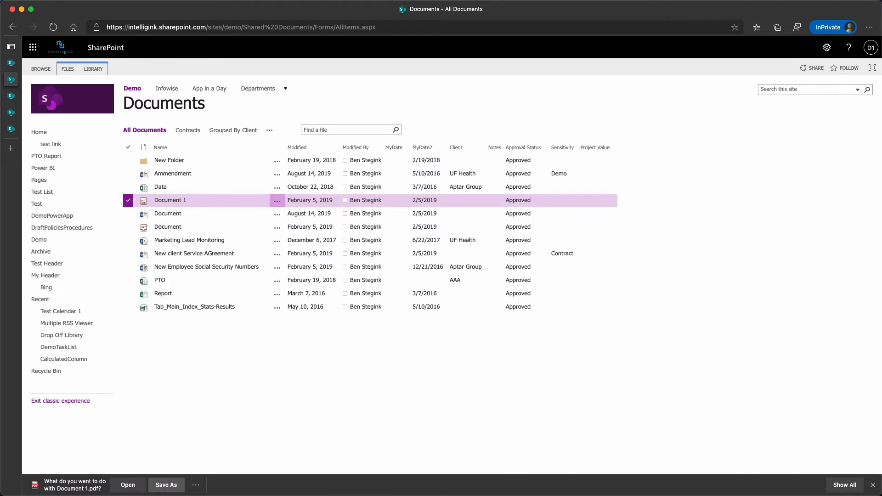
pyautogui.click(168, 227)
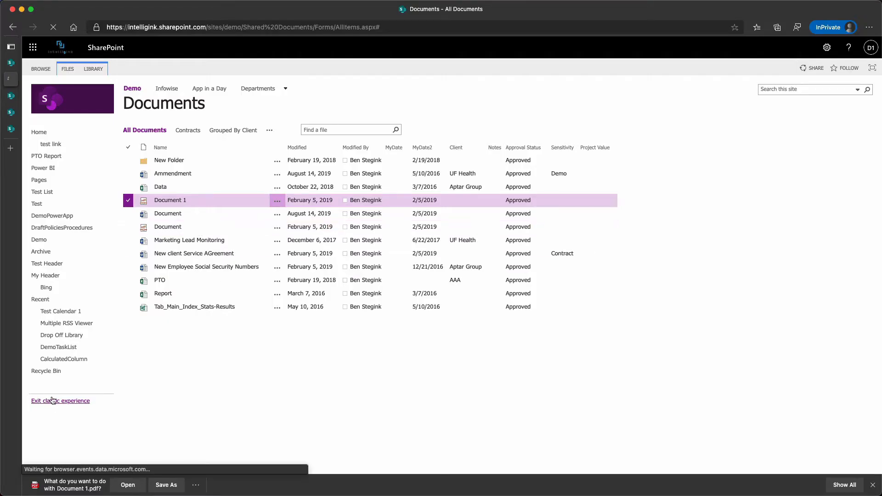
# Leave the classic view and select Document 1.pdf to download it.
pyautogui.click(60, 400)
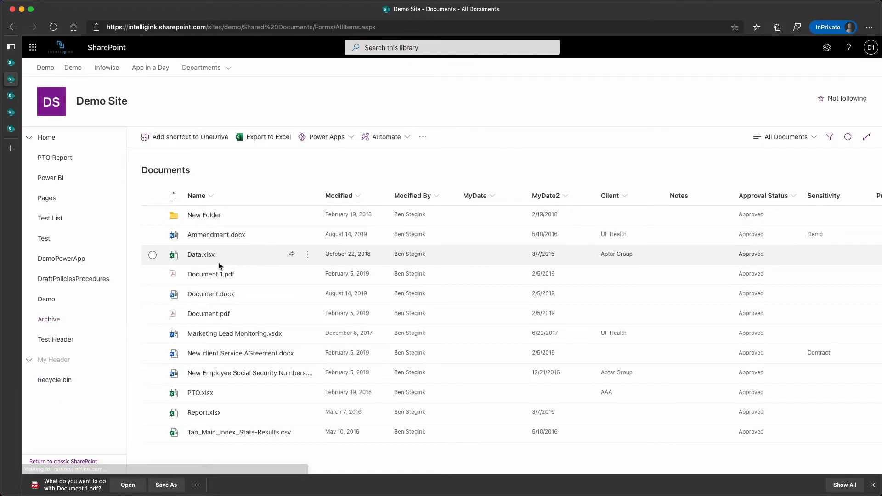
pyautogui.click(308, 274)
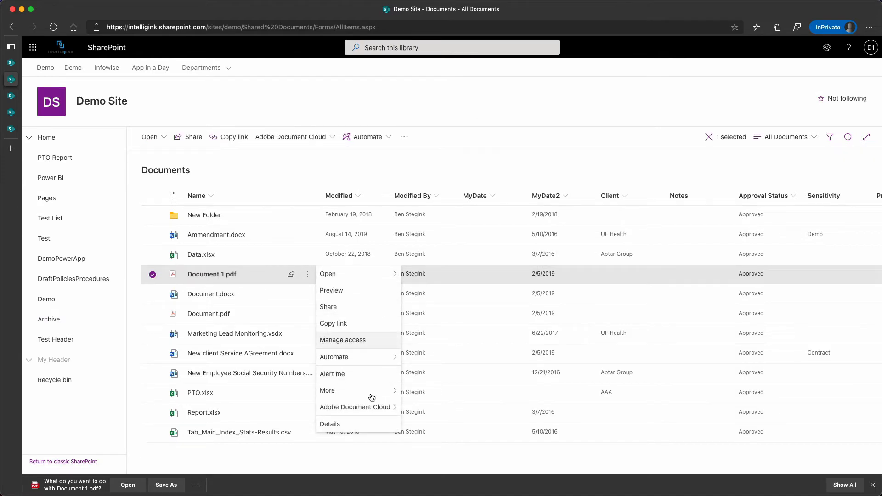
pyautogui.click(113, 80)
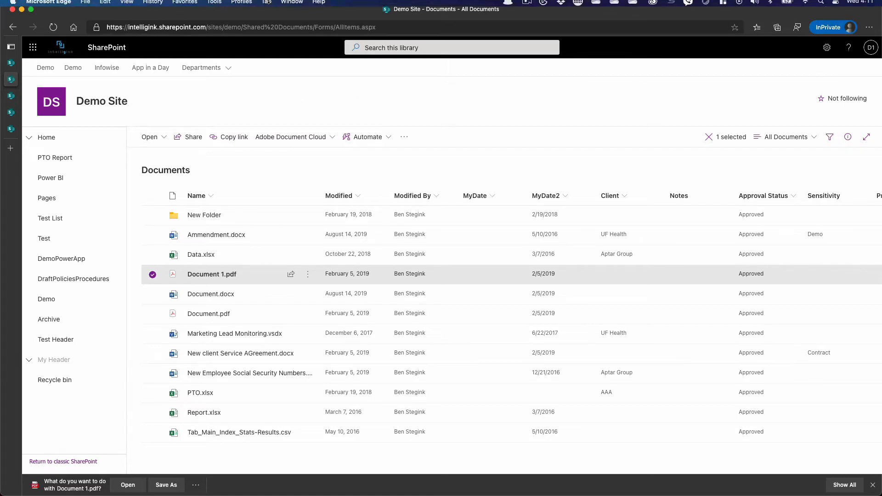
# Switch to the permissions window's Permission Levels page and open the View Only level.
pyautogui.click(292, 6)
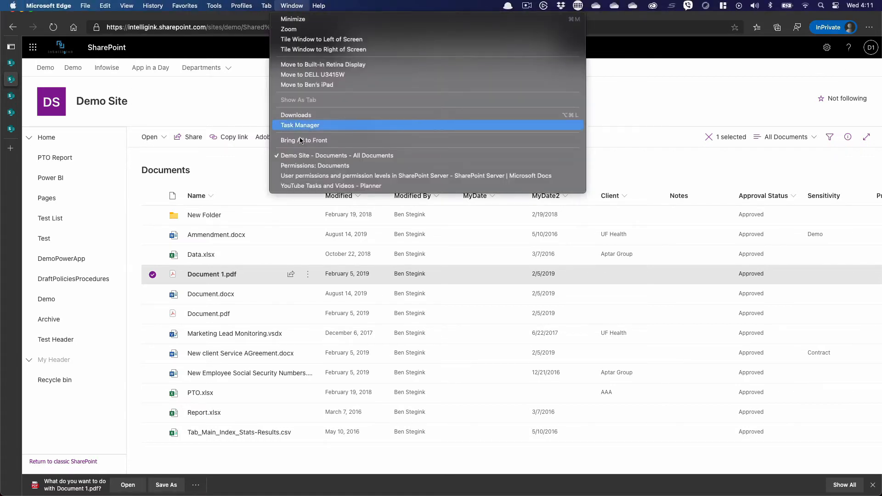
pyautogui.click(314, 165)
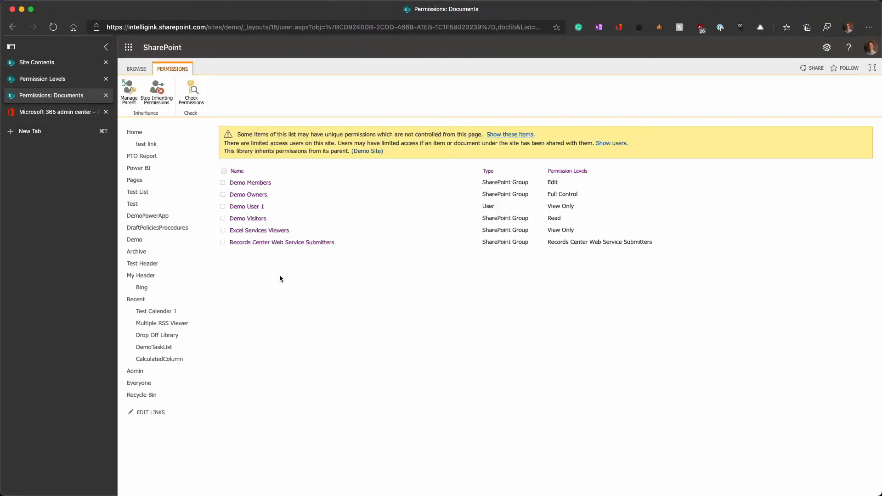
pyautogui.click(42, 79)
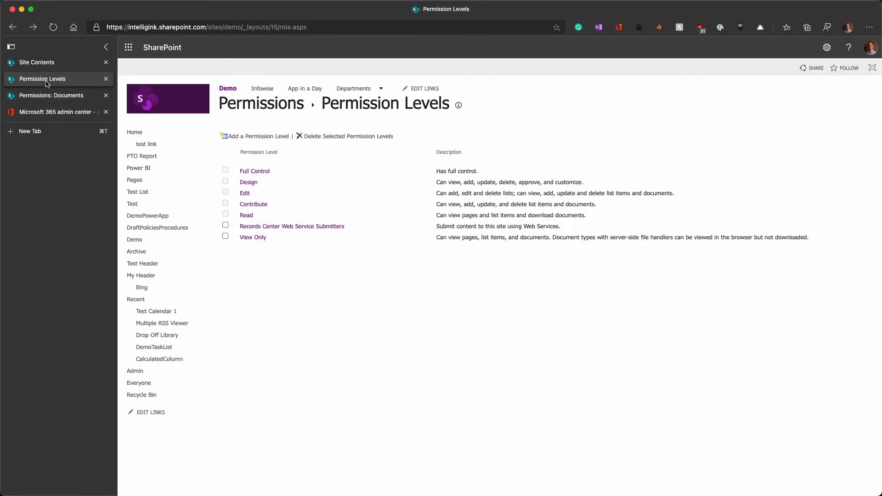
pyautogui.moveTo(247, 230)
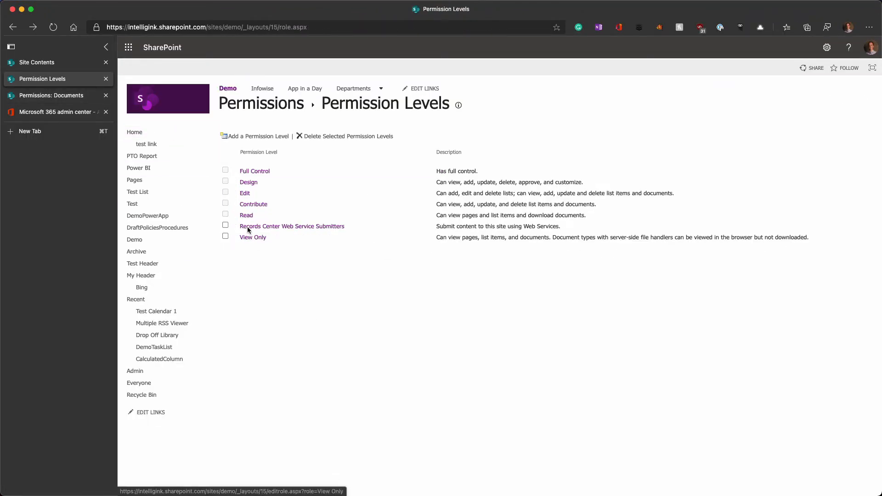
pyautogui.moveTo(246, 215)
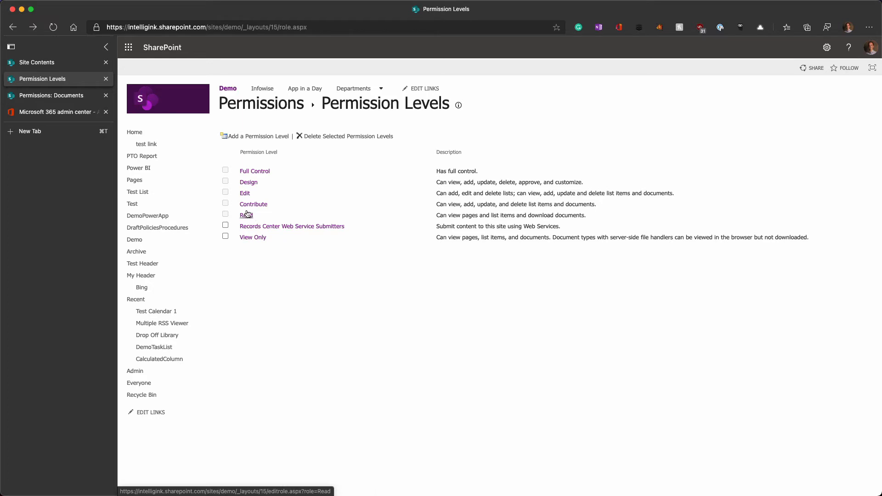
pyautogui.moveTo(253, 238)
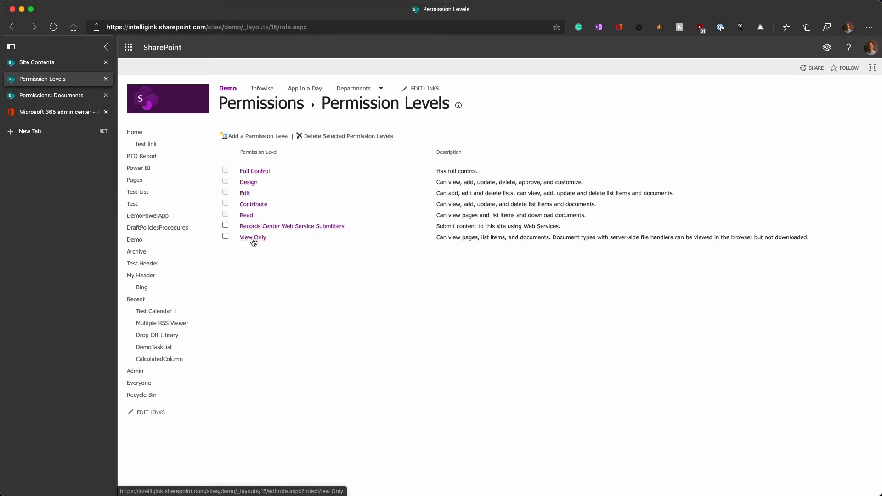
pyautogui.click(252, 237)
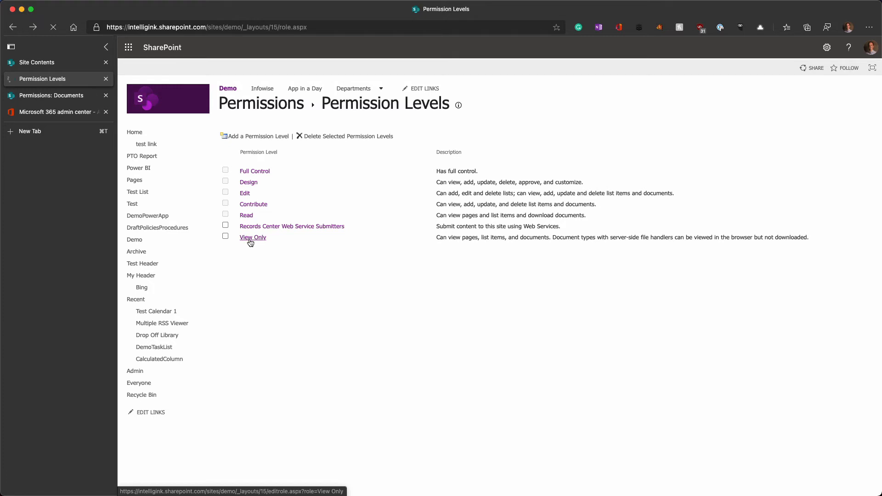
# Tick Open Items under List Permissions for View Only and submit the change.
pyautogui.click(253, 237)
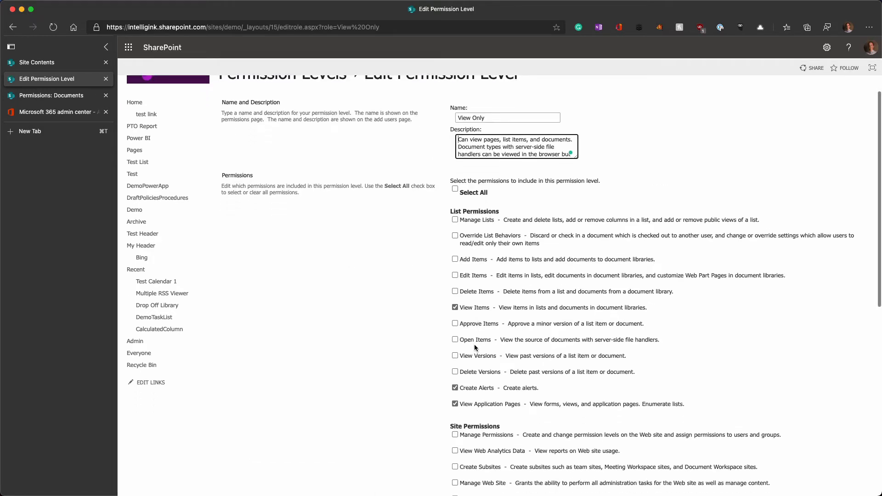
pyautogui.moveTo(625, 349)
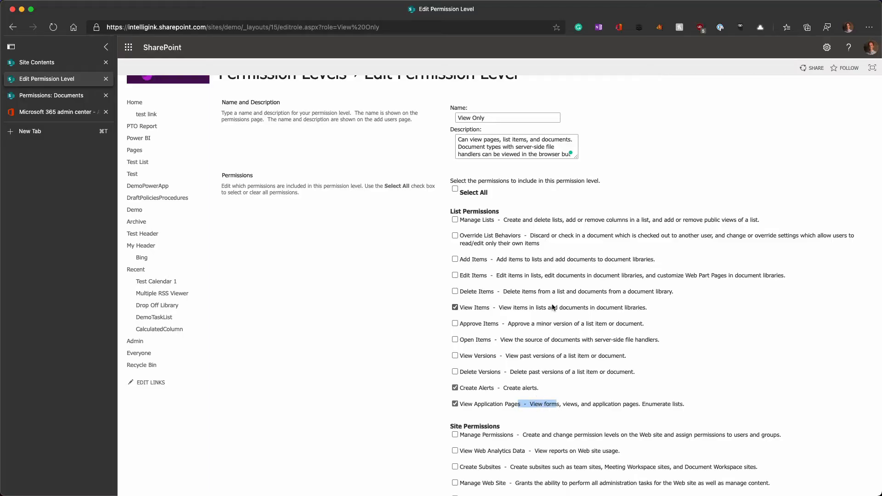
pyautogui.scroll(-3)
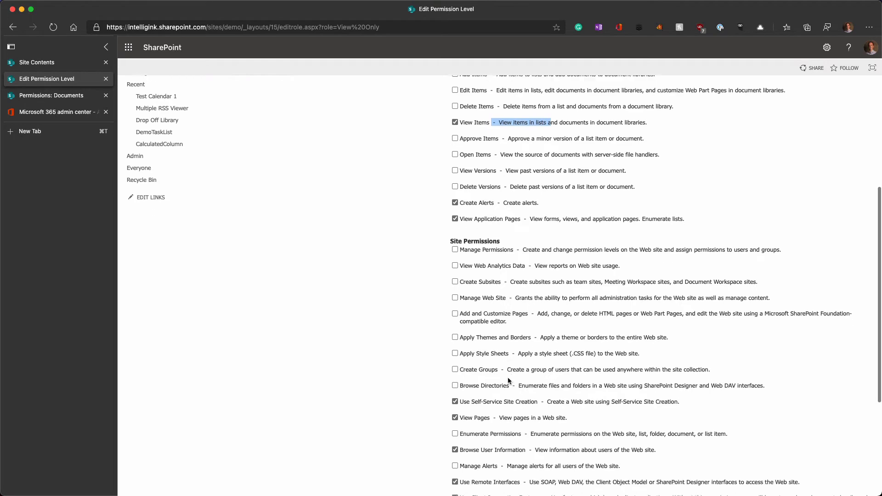
pyautogui.scroll(-3)
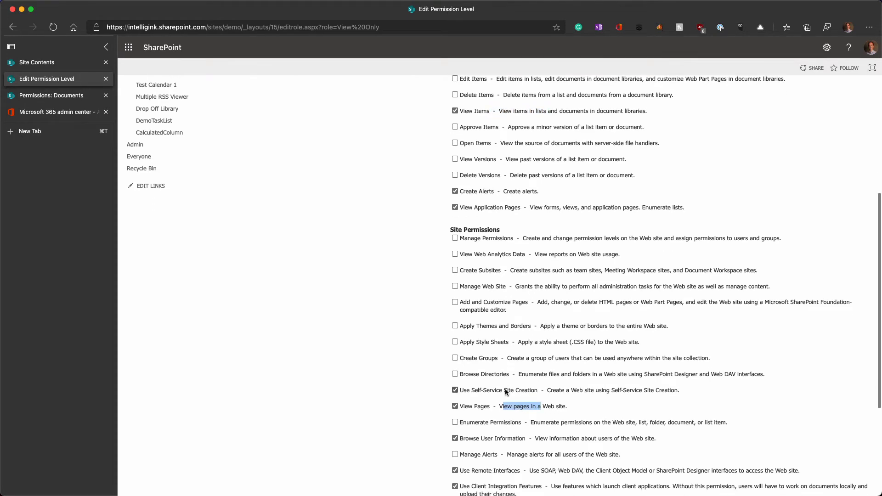
pyautogui.scroll(3)
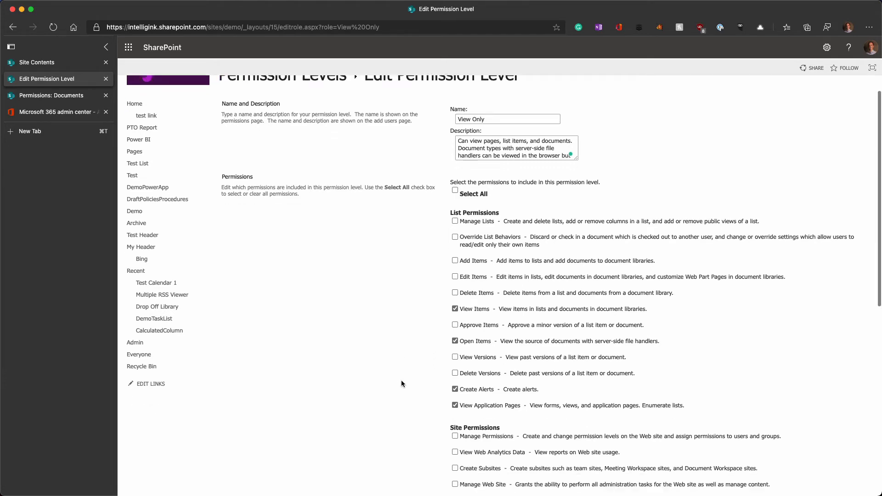
pyautogui.scroll(-3)
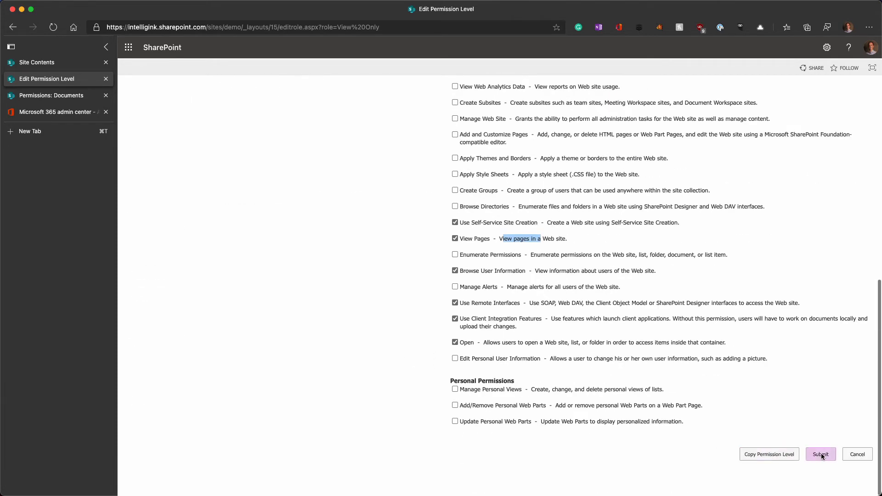
pyautogui.click(820, 454)
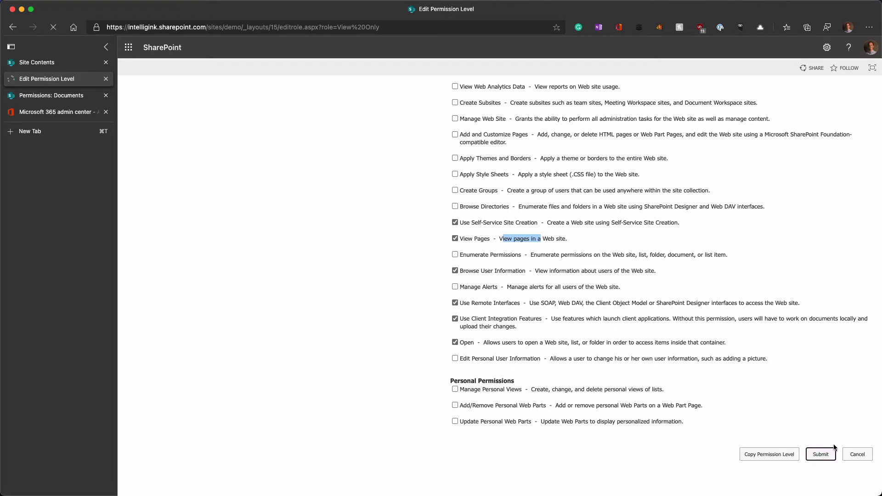
pyautogui.click(821, 454)
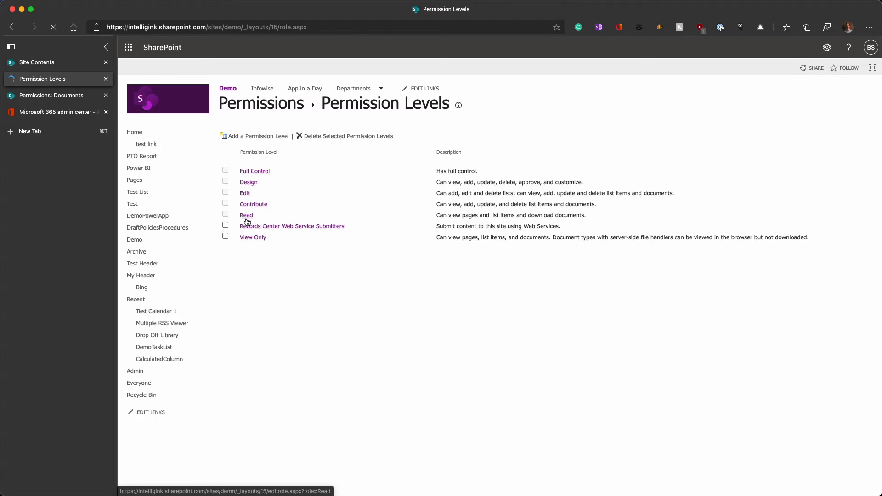
pyautogui.moveTo(252, 237)
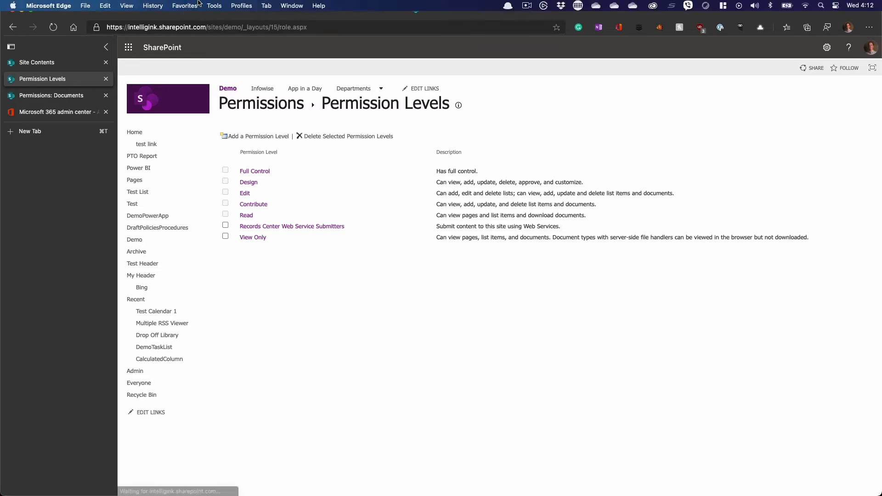
# Pick 'Demo Site - Documents - All Documents' from Edge's Window menu.
pyautogui.click(292, 6)
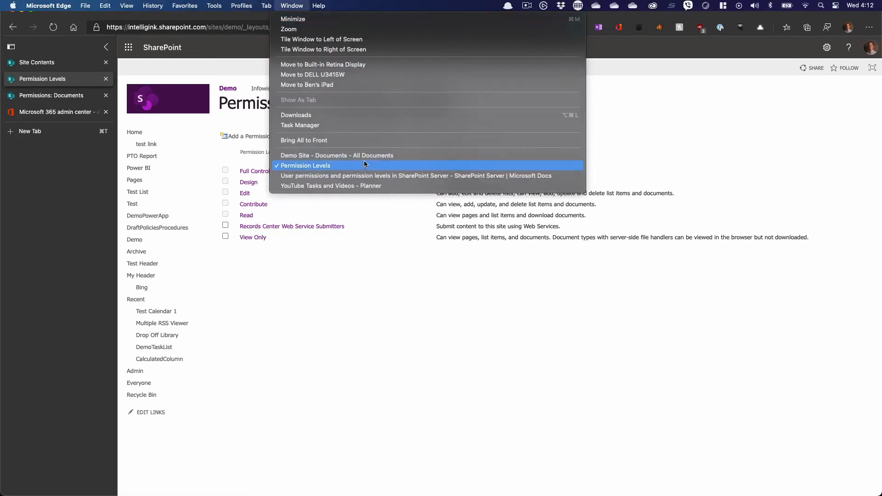
pyautogui.click(336, 155)
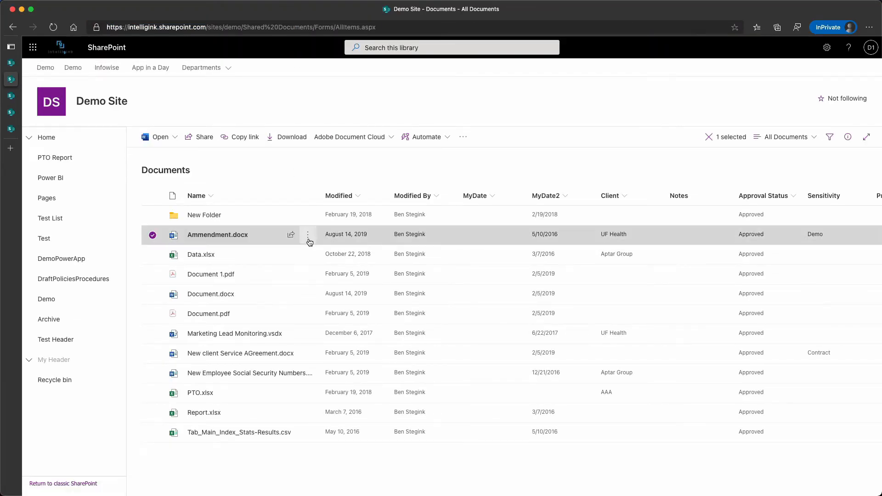
# Open the action menus for Amendment.docx and Document 1.pdf to find Download.
pyautogui.click(308, 235)
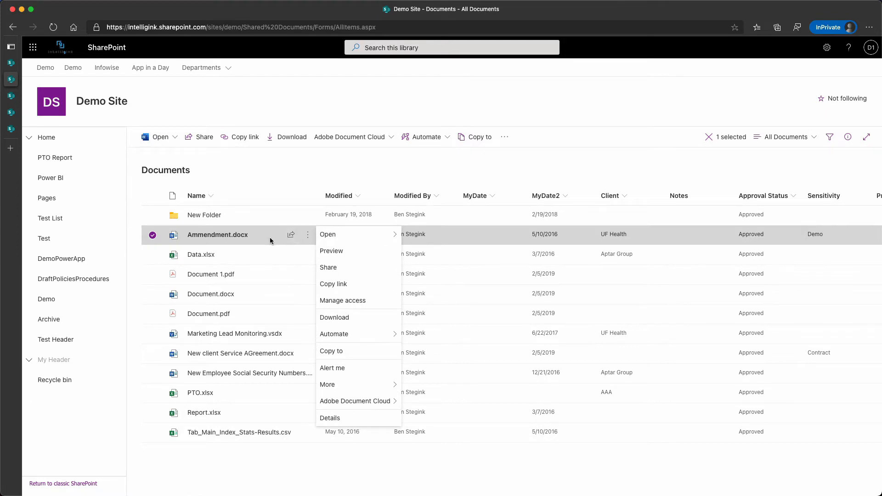
pyautogui.moveTo(335, 317)
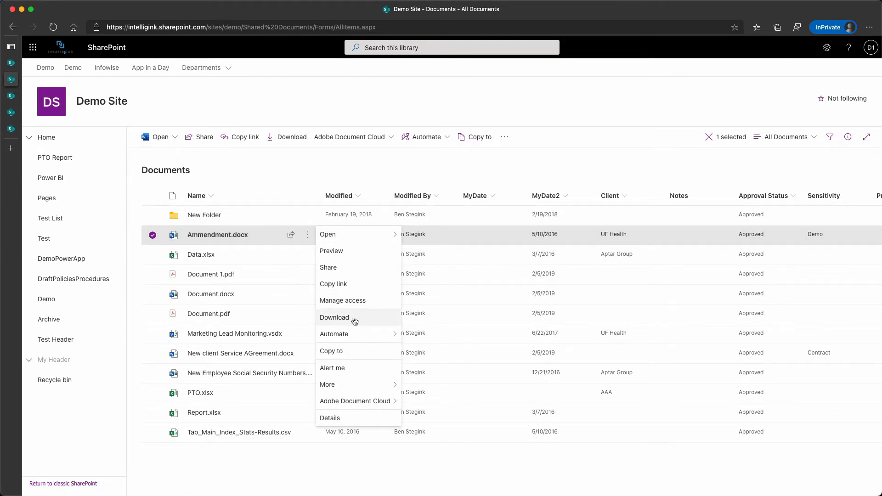
pyautogui.moveTo(269, 287)
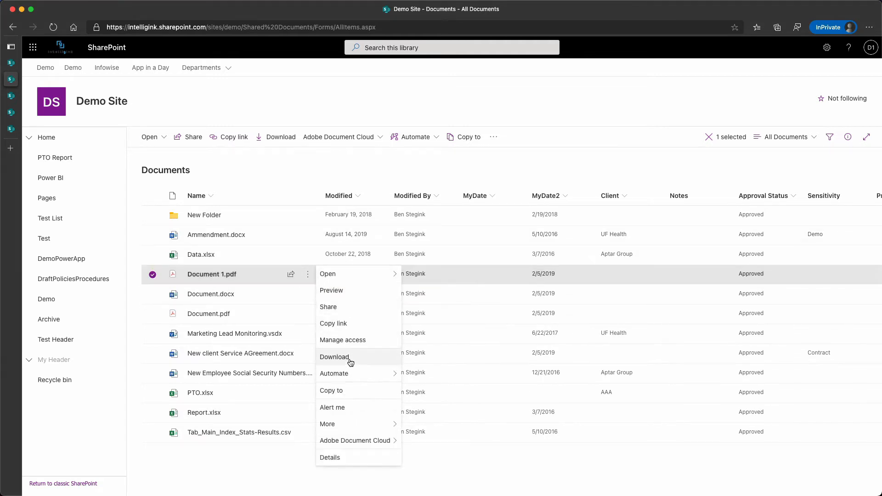
pyautogui.click(334, 357)
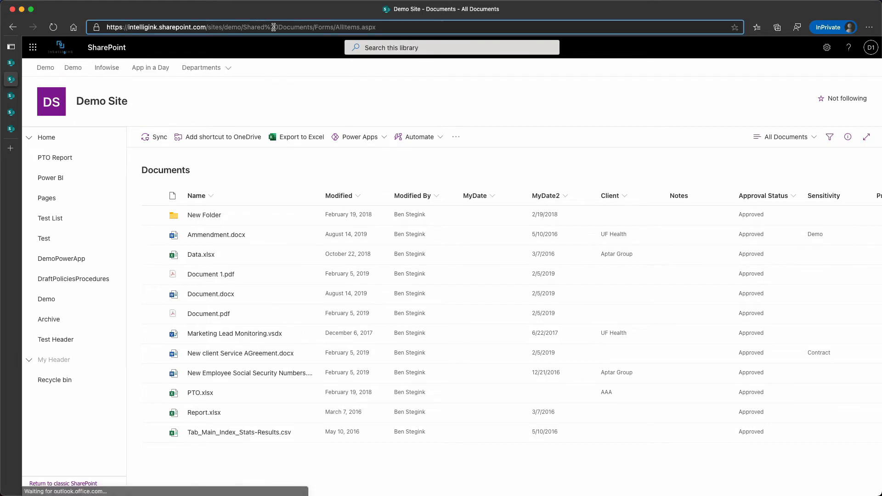
# Reload the library, preview Amendment.docx and Document 1.pdf details, then list browser windows.
pyautogui.click(63, 484)
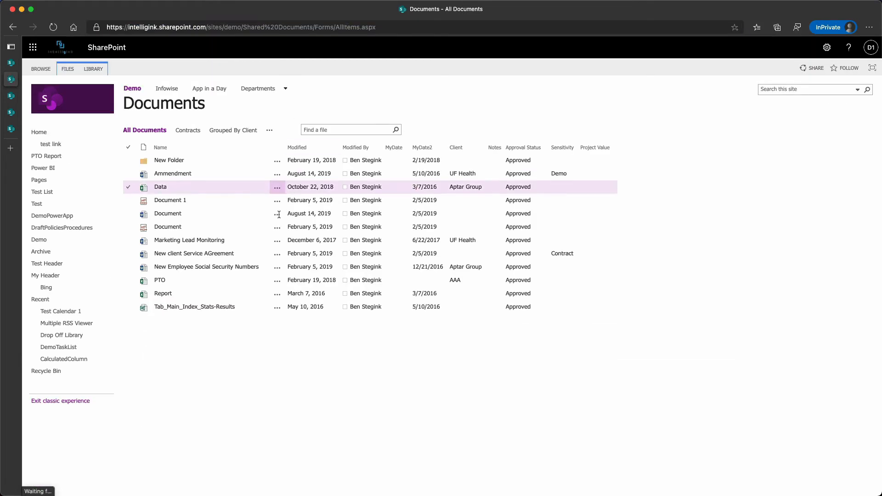
pyautogui.click(173, 173)
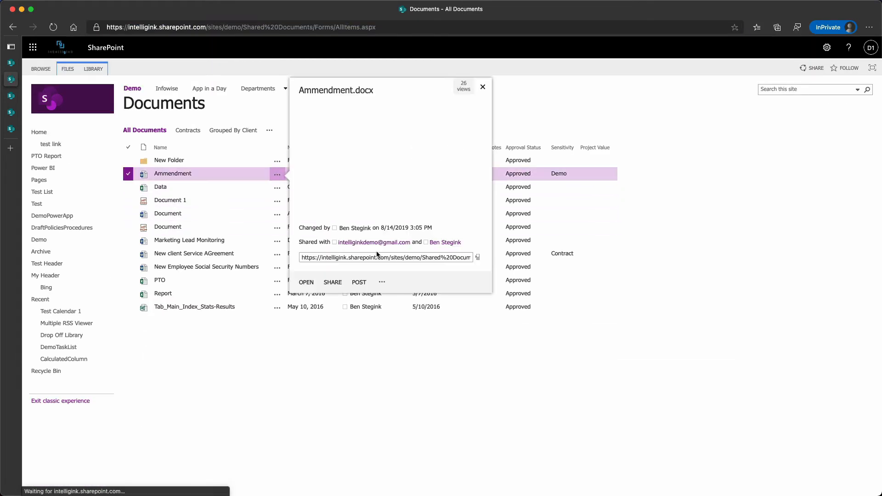
pyautogui.click(382, 282)
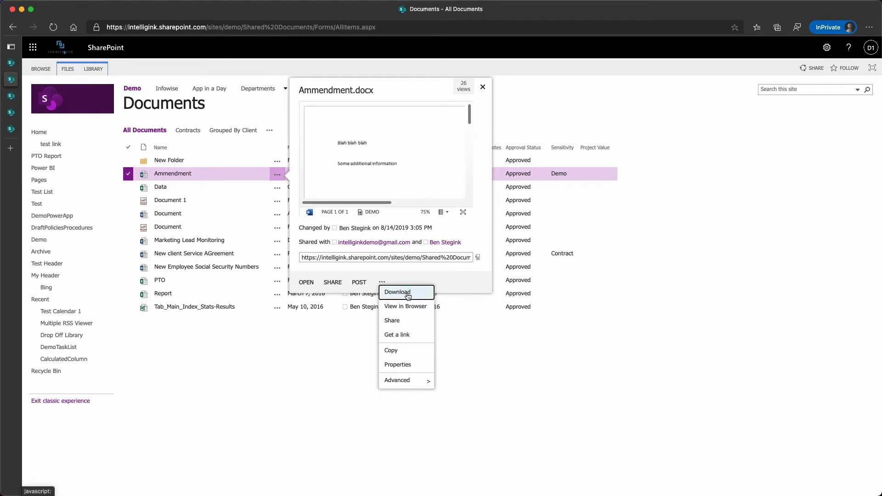
pyautogui.click(170, 200)
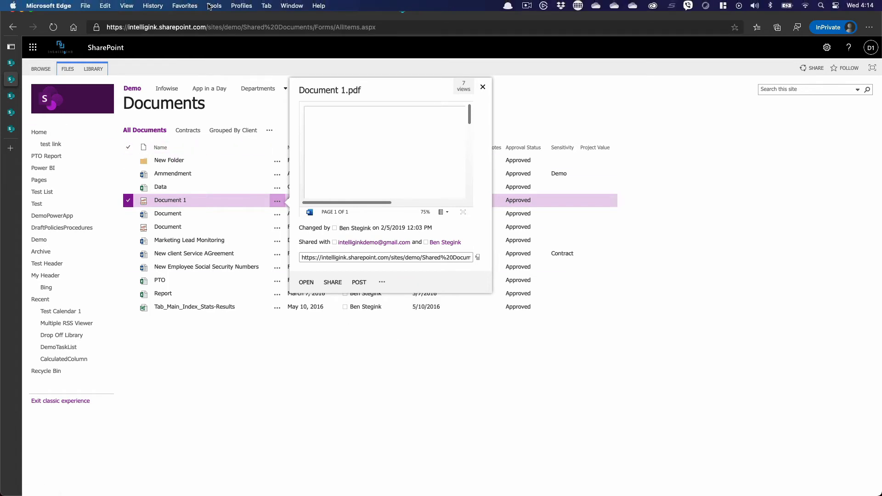
pyautogui.moveTo(291, 6)
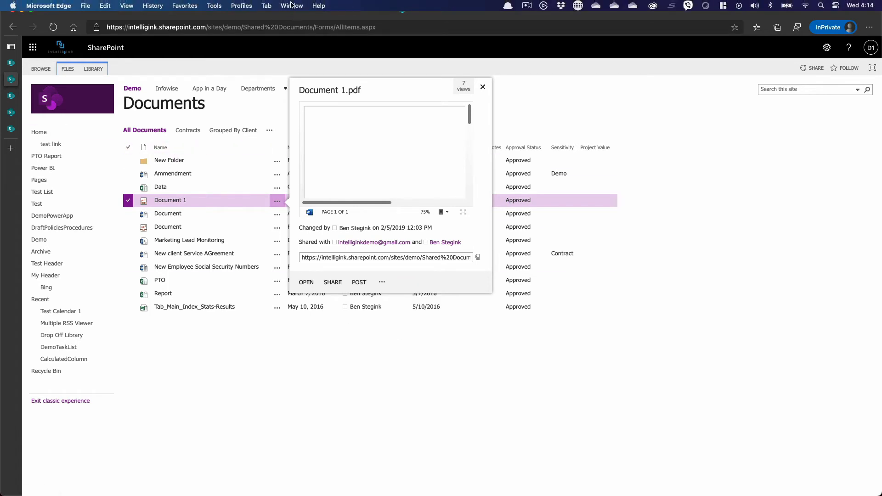
pyautogui.click(291, 5)
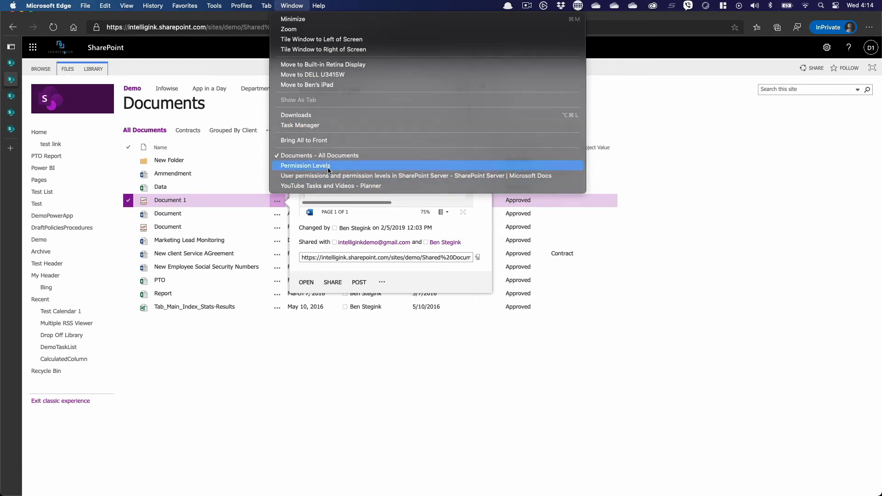
# Uncheck Open Items in the View Only permission level and submit.
pyautogui.click(305, 165)
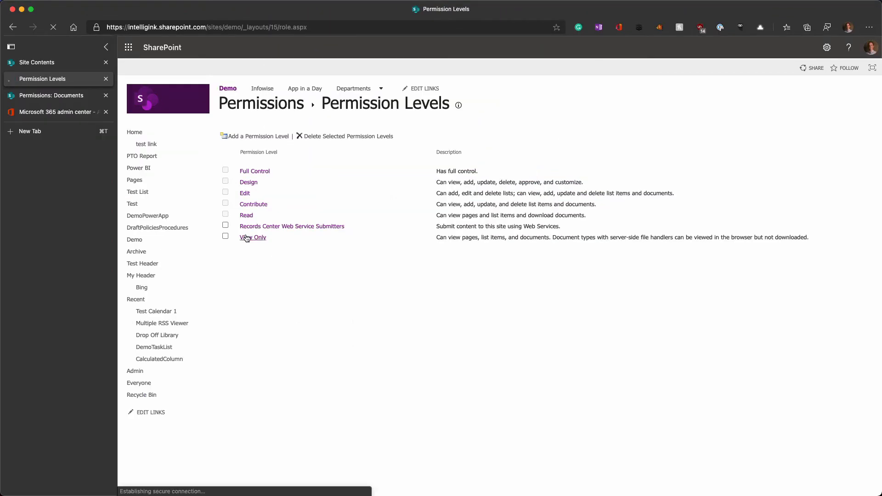
pyautogui.click(252, 238)
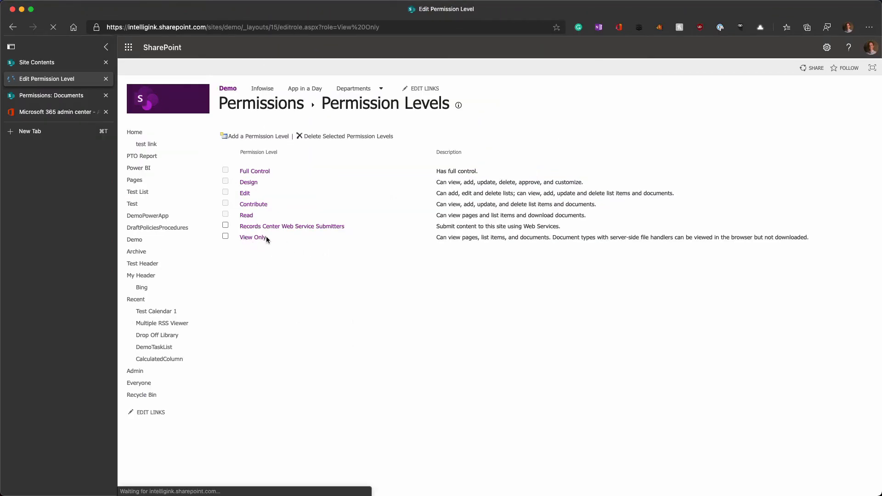
pyautogui.click(253, 237)
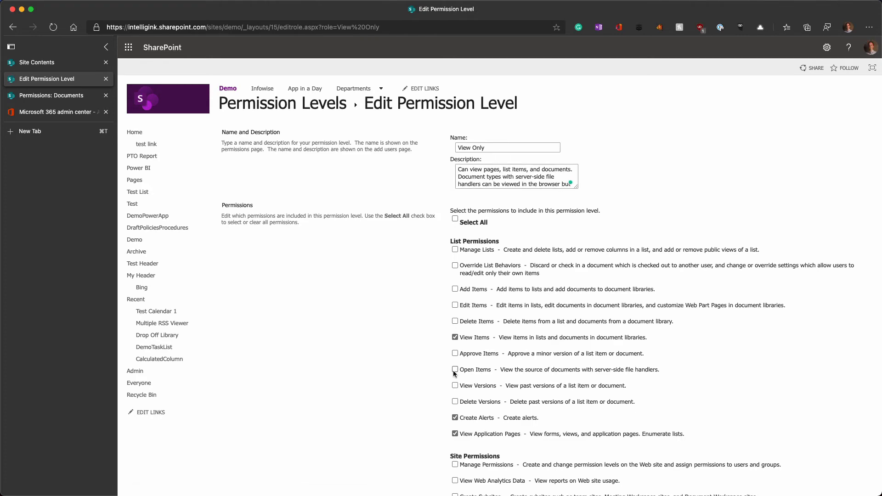
pyautogui.scroll(-3)
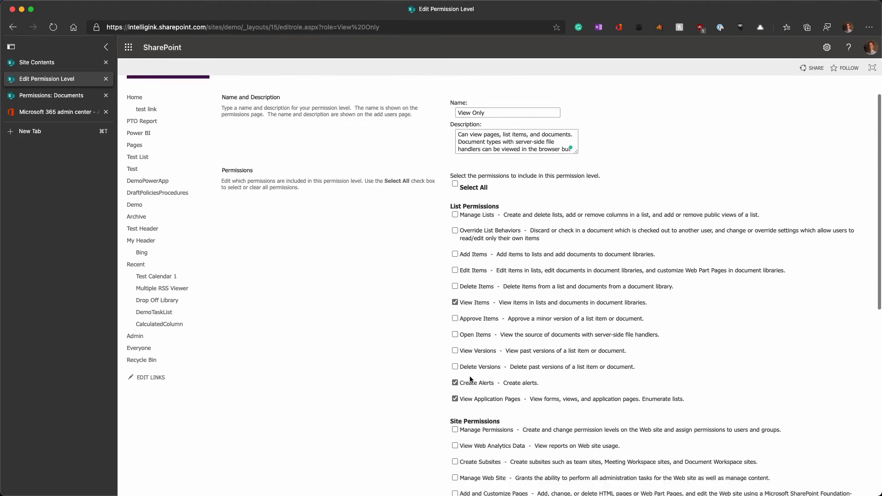
pyautogui.click(820, 454)
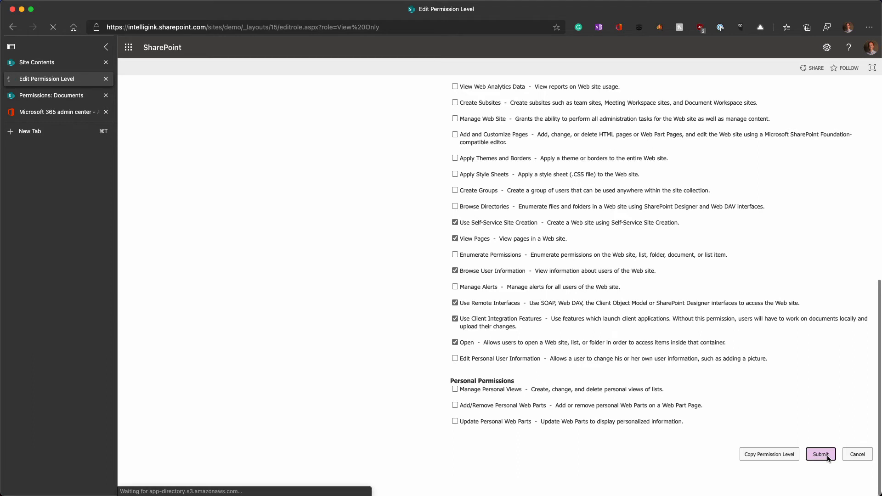
pyautogui.click(820, 454)
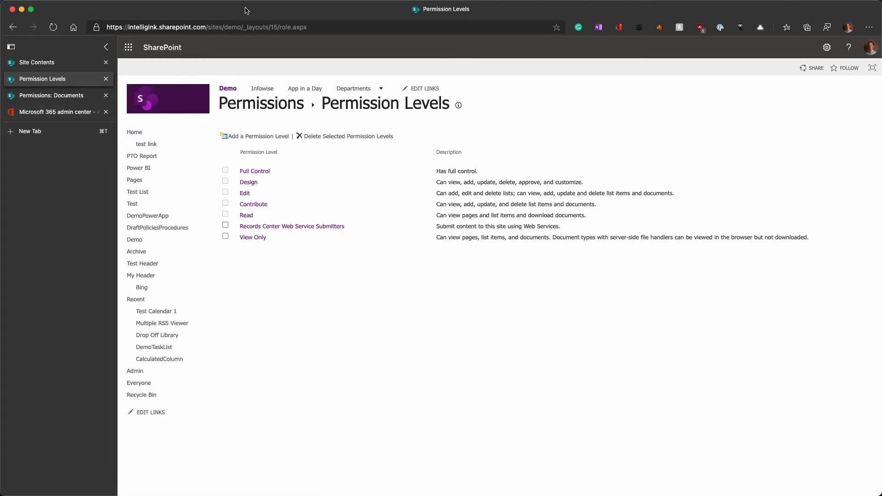
# Return to the Documents library, exit classic view and select Ammendment.docx.
pyautogui.click(291, 5)
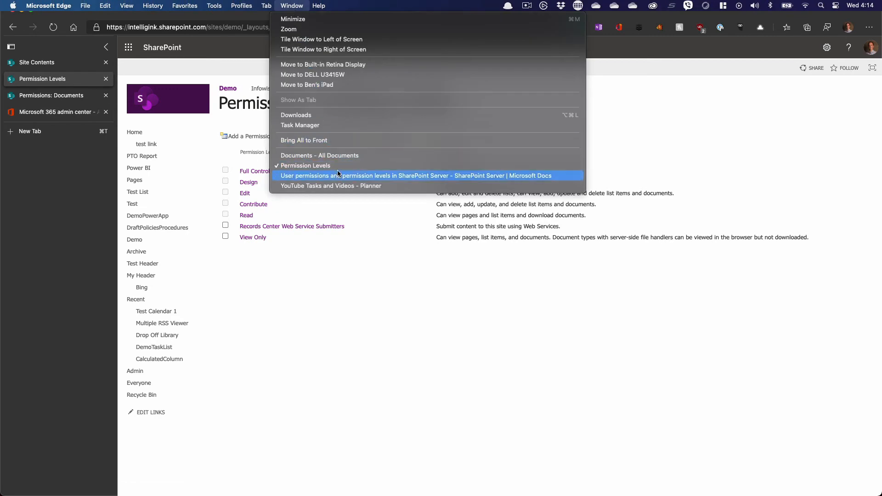
pyautogui.click(319, 155)
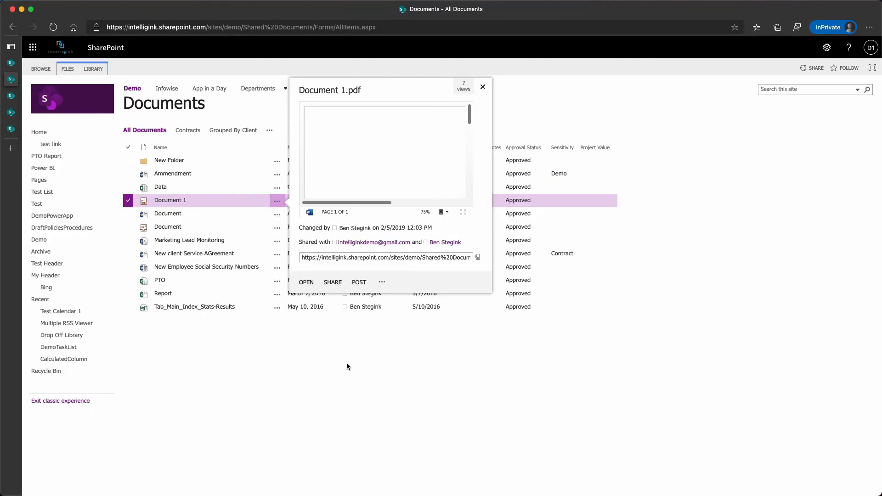
pyautogui.click(482, 87)
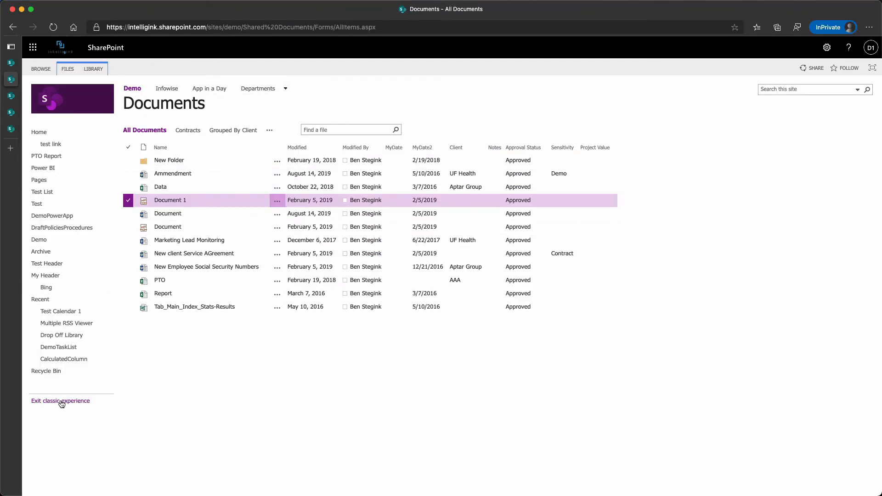
pyautogui.click(60, 401)
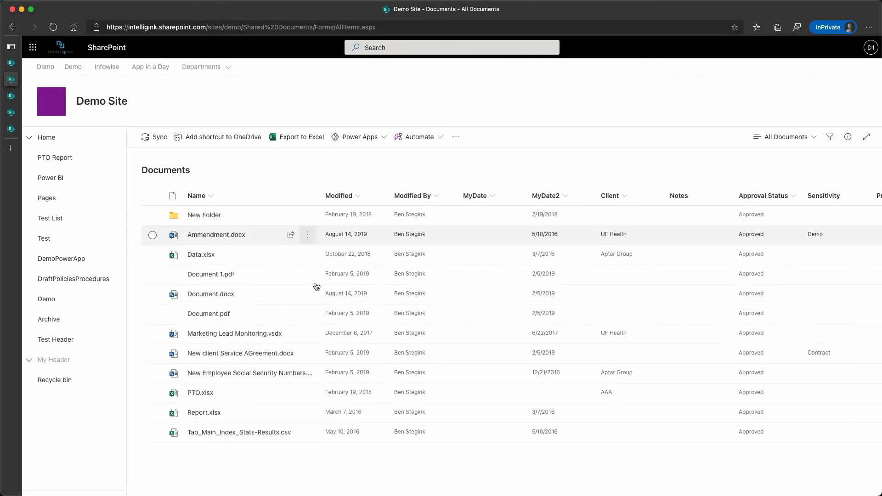
pyautogui.click(308, 235)
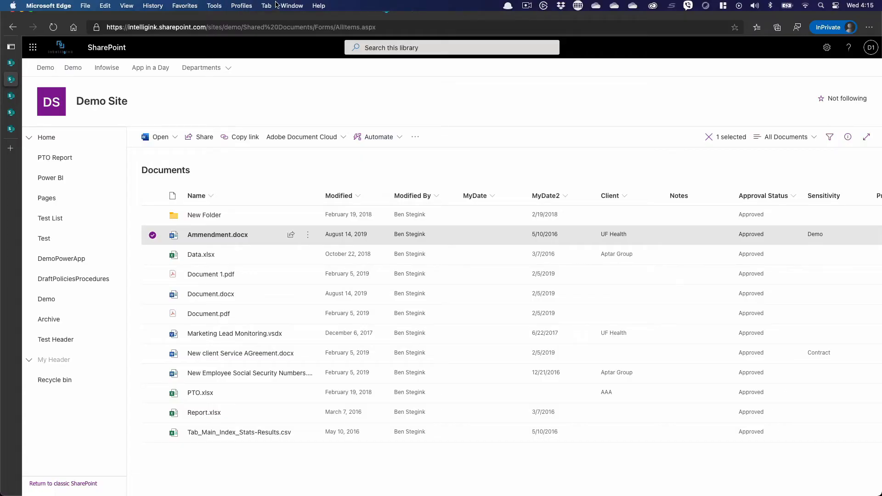
# Switch to the SharePoint Server permissions article and browse it for 'download' mentions.
pyautogui.click(291, 5)
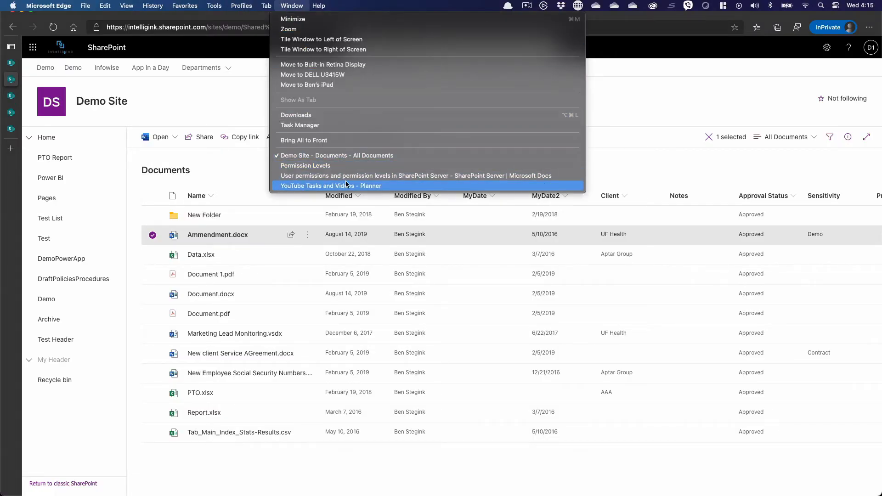
pyautogui.moveTo(351, 179)
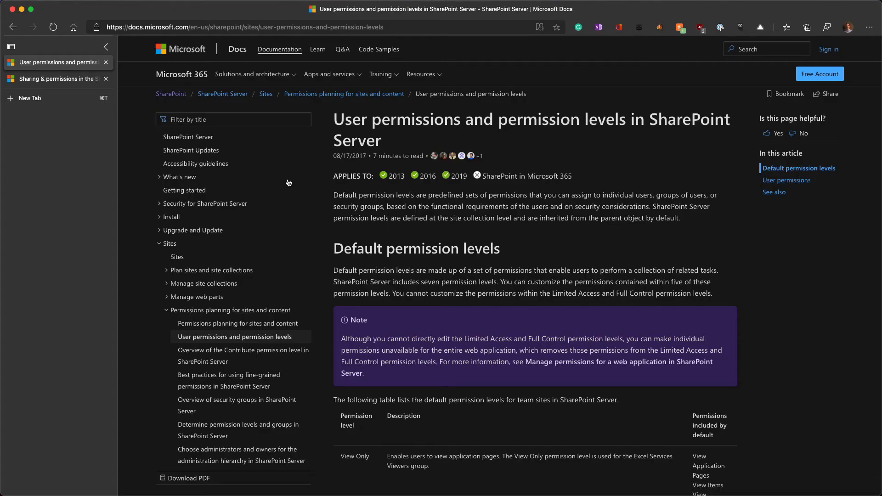
pyautogui.moveTo(473, 220)
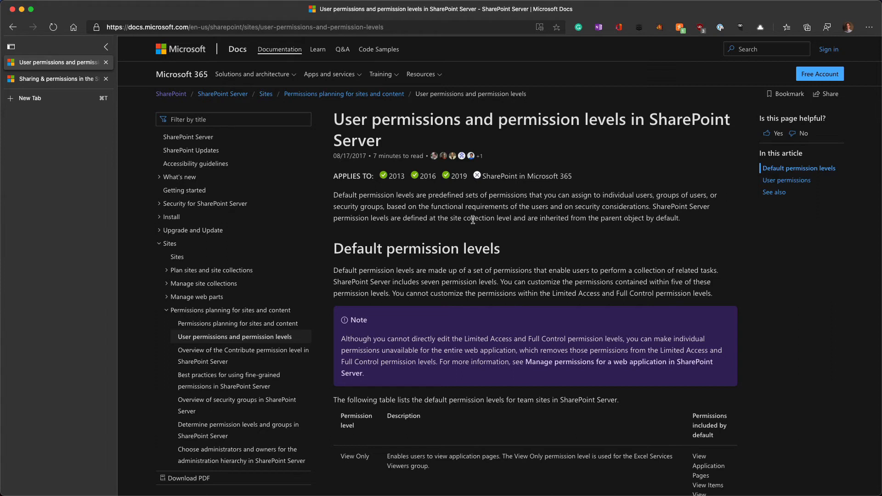
pyautogui.scroll(-3)
pyautogui.write('download')
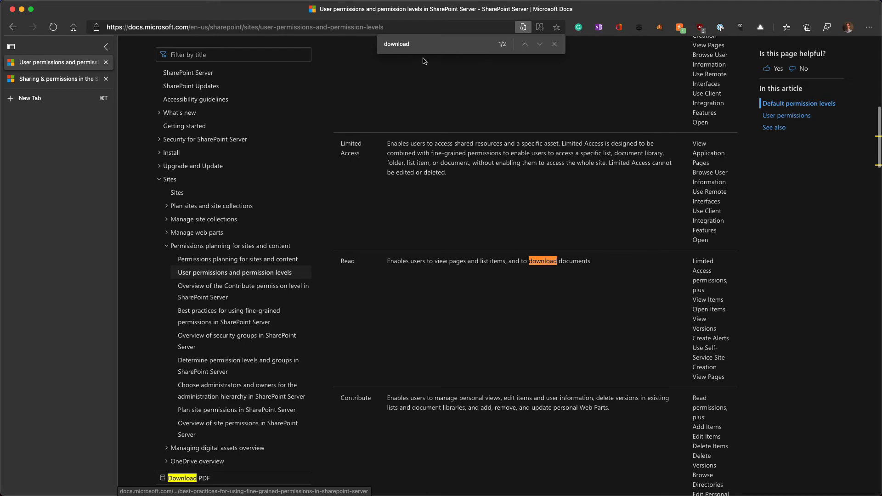
pyautogui.moveTo(410, 172)
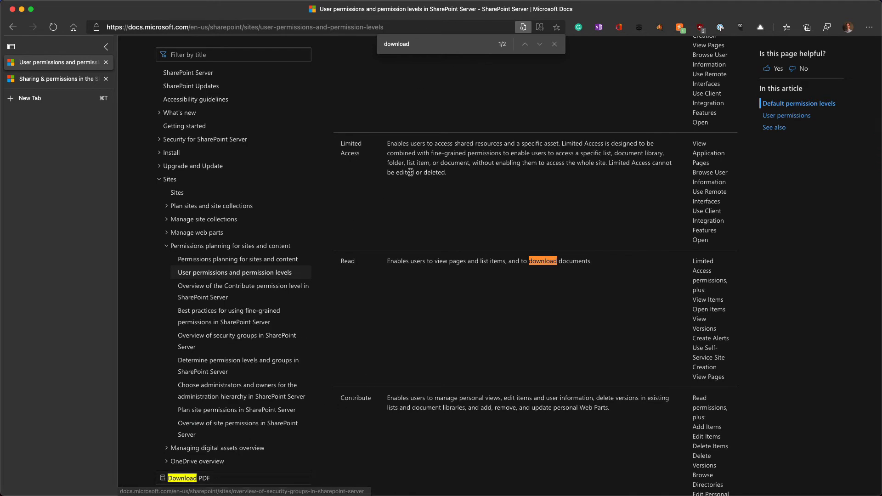
pyautogui.scroll(3)
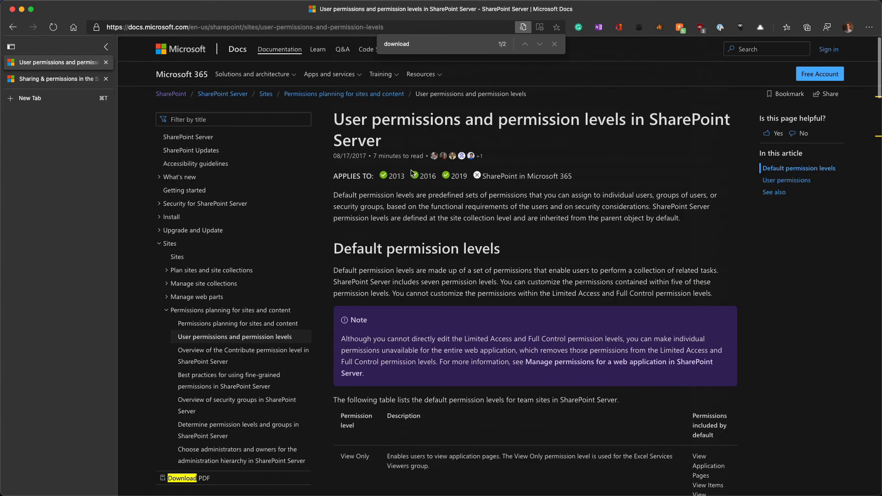
pyautogui.click(554, 44)
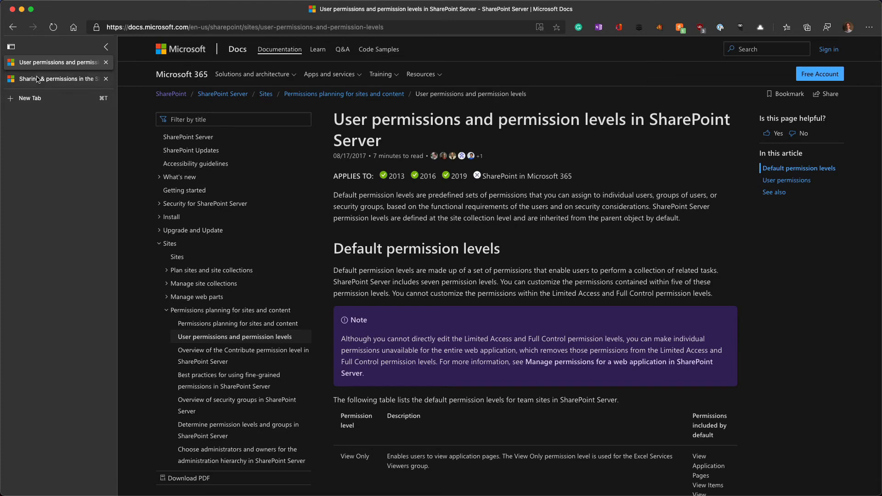
# Open the Sharing and permissions article and search it for 'read'.
pyautogui.click(53, 79)
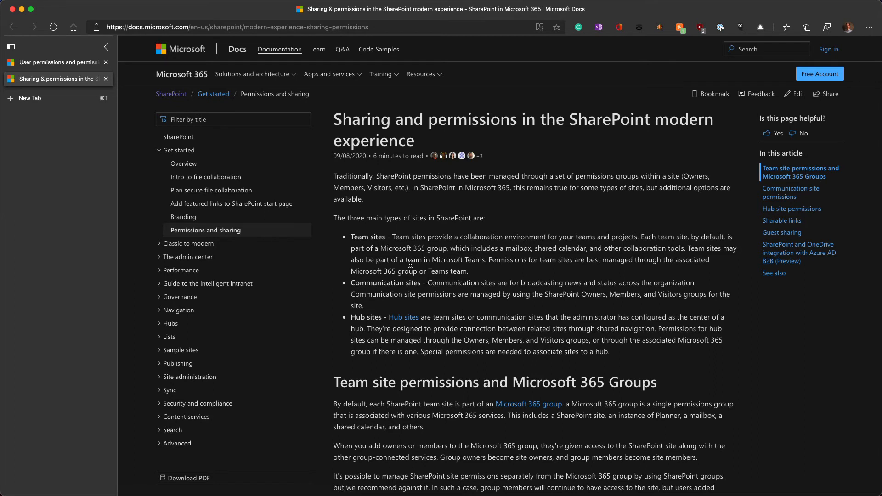
pyautogui.doubleClick(358, 119)
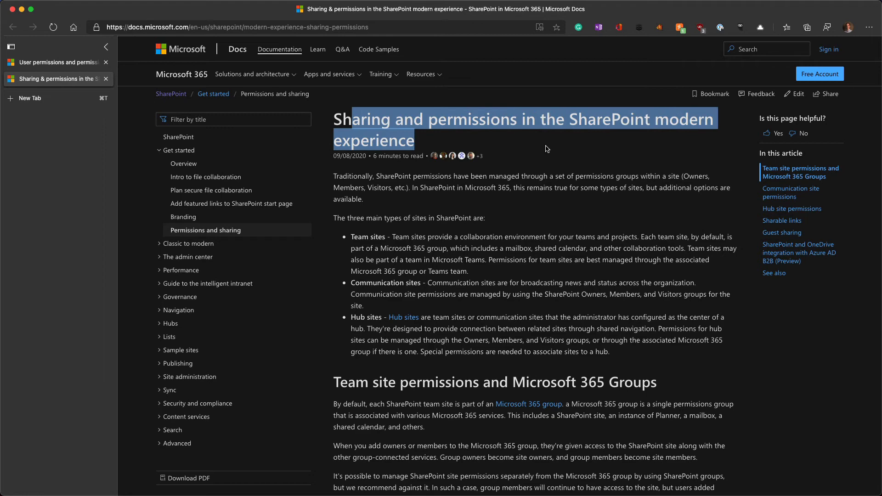
pyautogui.click(461, 271)
pyautogui.write('down')
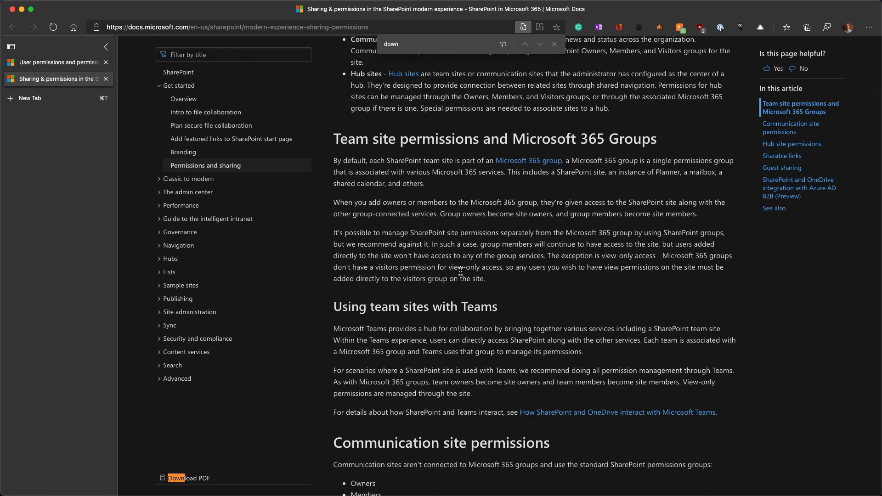
pyautogui.moveTo(406, 20)
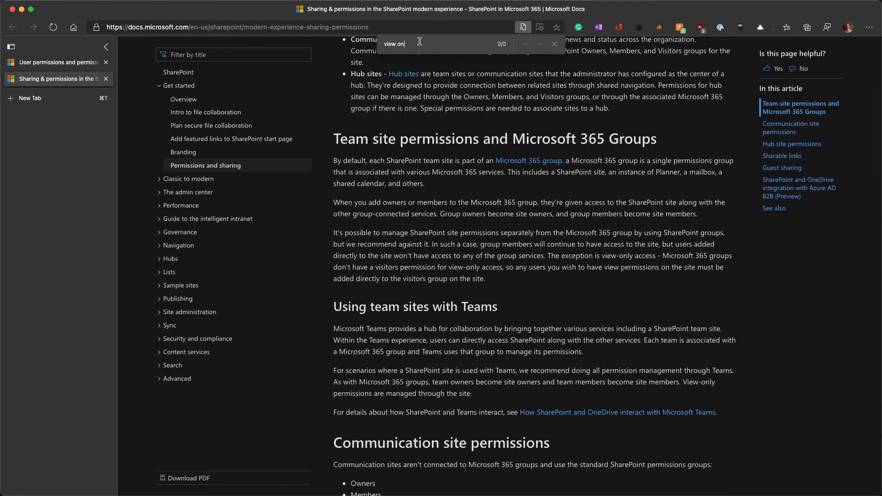
pyautogui.write('read')
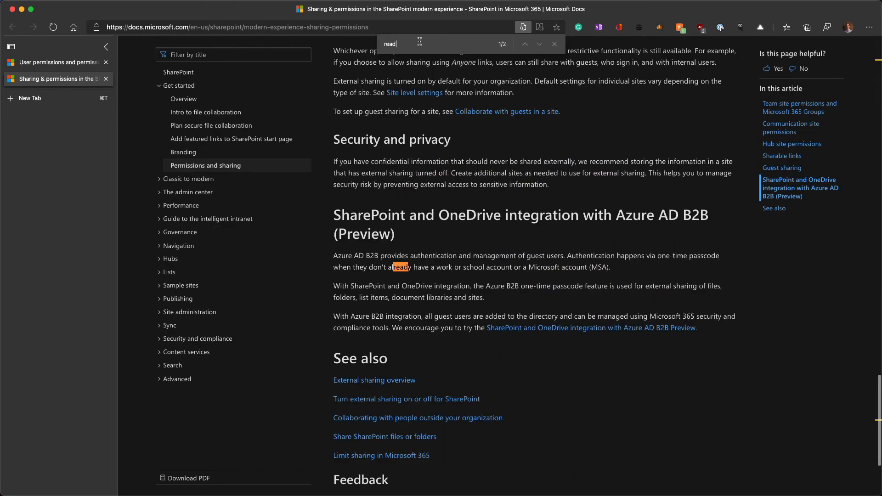